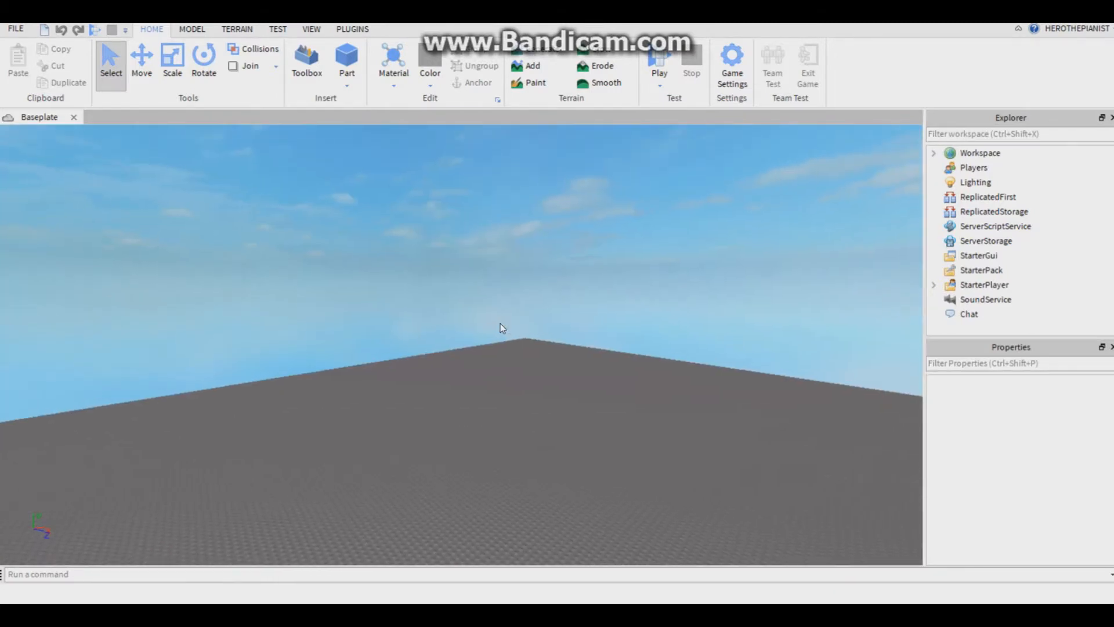
- Insert a block part named TeleportPad, colour it cyan, and scale it into a flat pad
{"action": "left_click", "coordinate": [346, 62]}
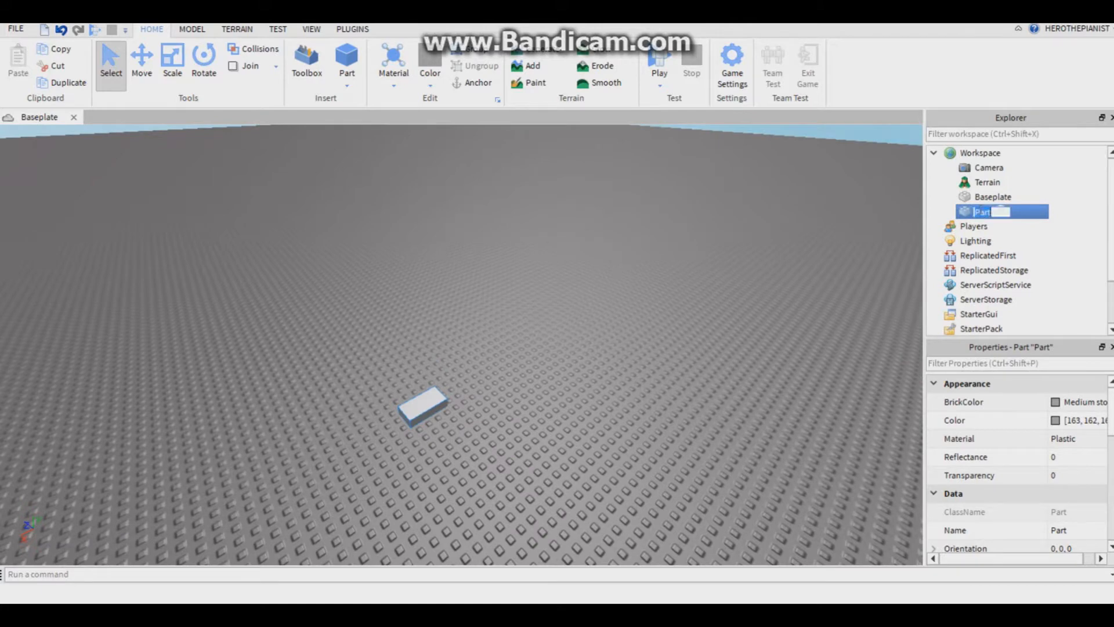
{"action": "type", "text": "TeleportPad"}
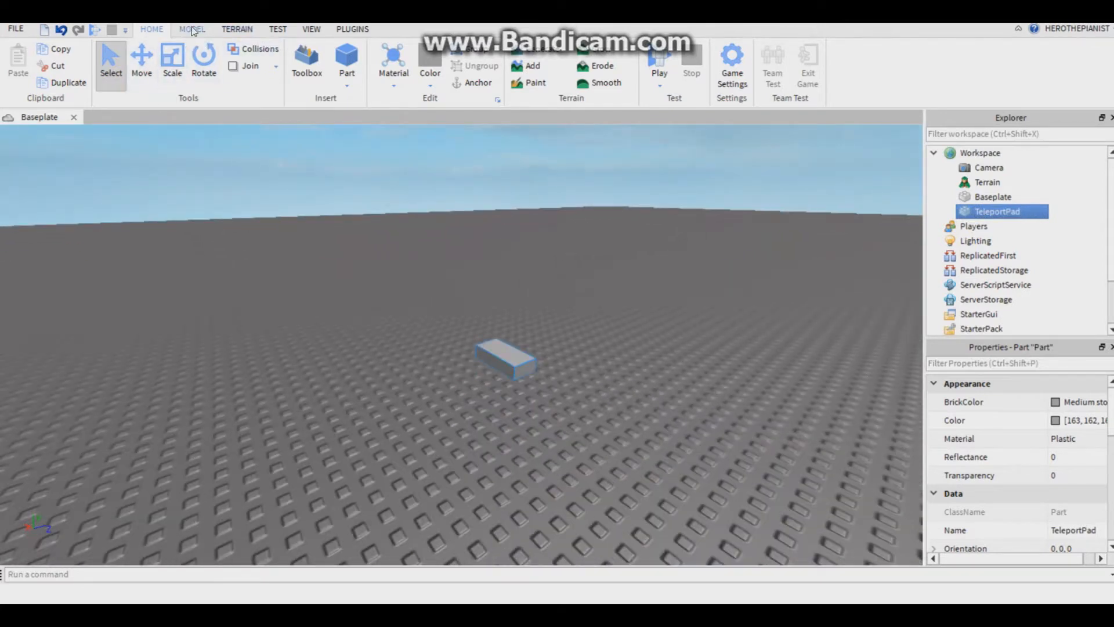
{"action": "left_click", "coordinate": [192, 29]}
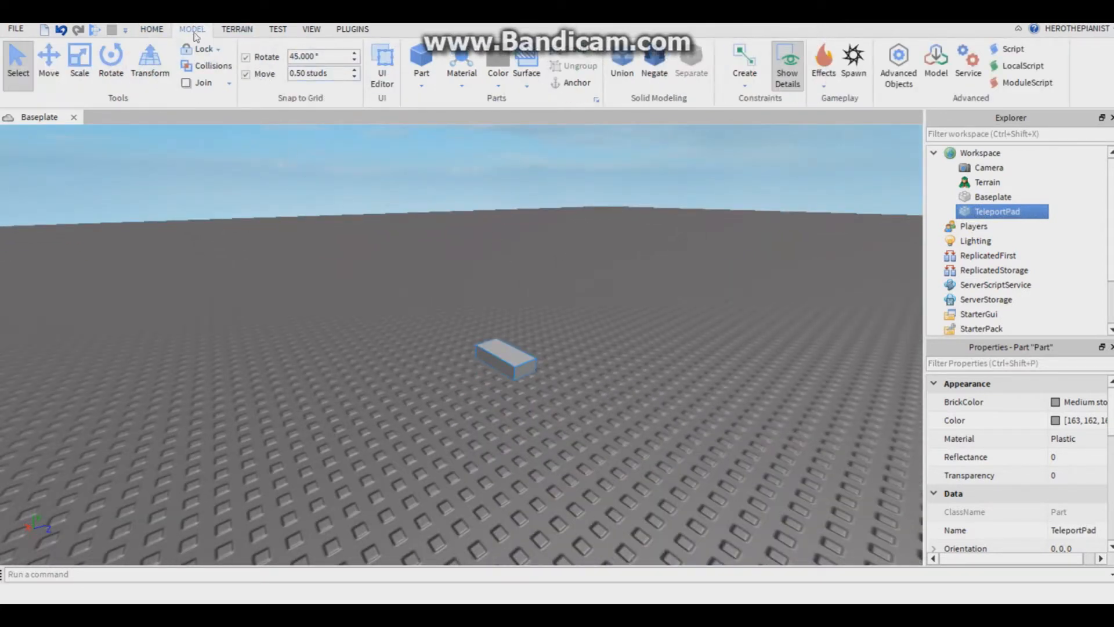
{"action": "left_click", "coordinate": [320, 73]}
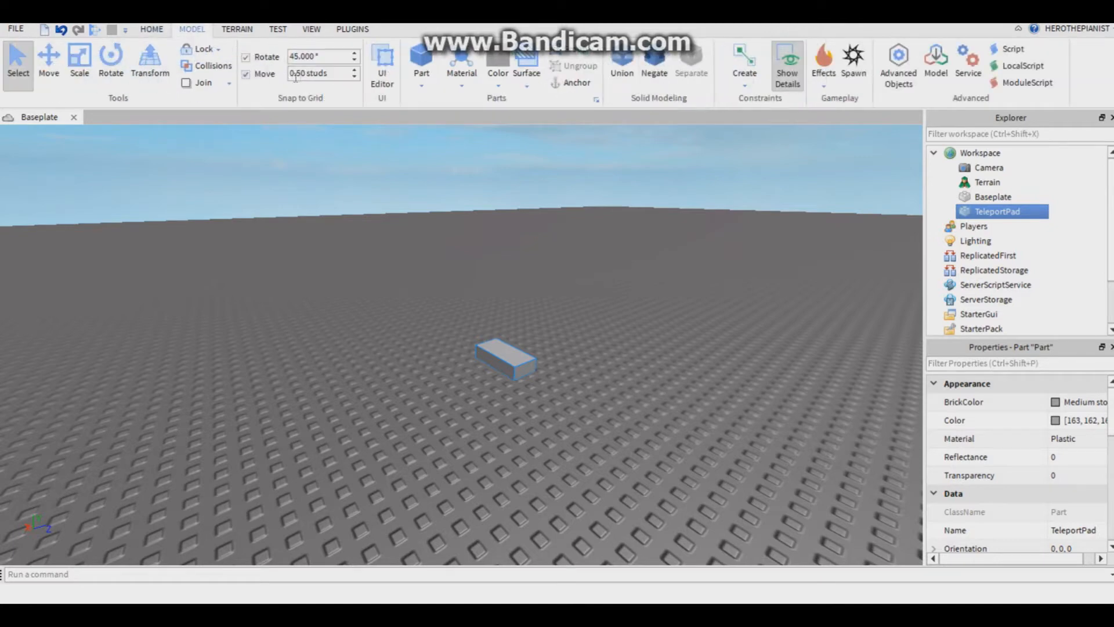
{"action": "left_click", "coordinate": [150, 29]}
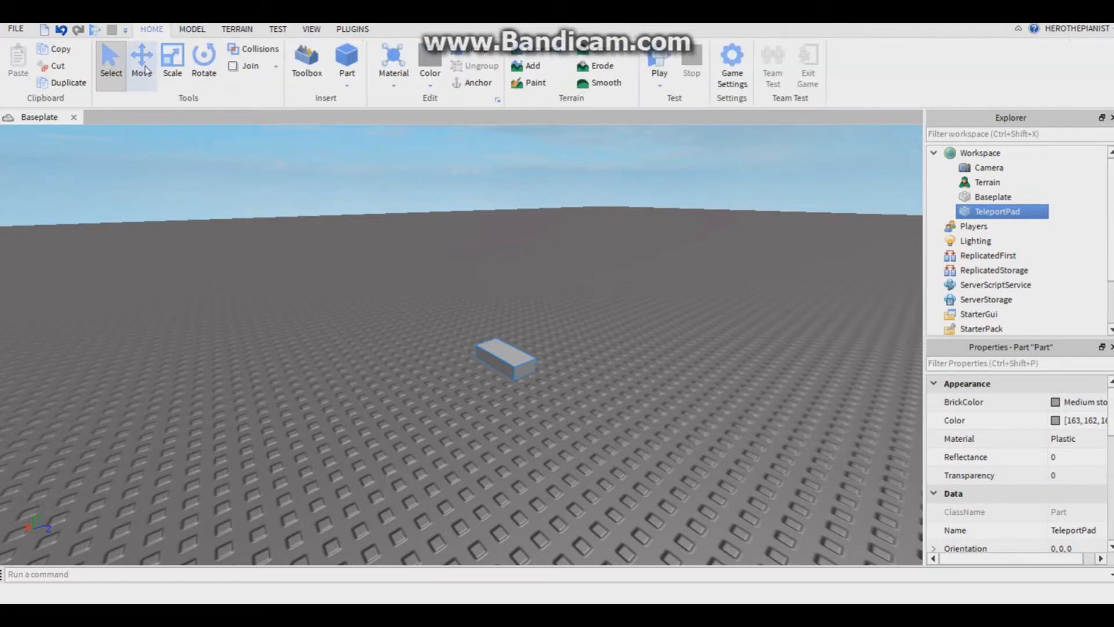
{"action": "left_click", "coordinate": [172, 60]}
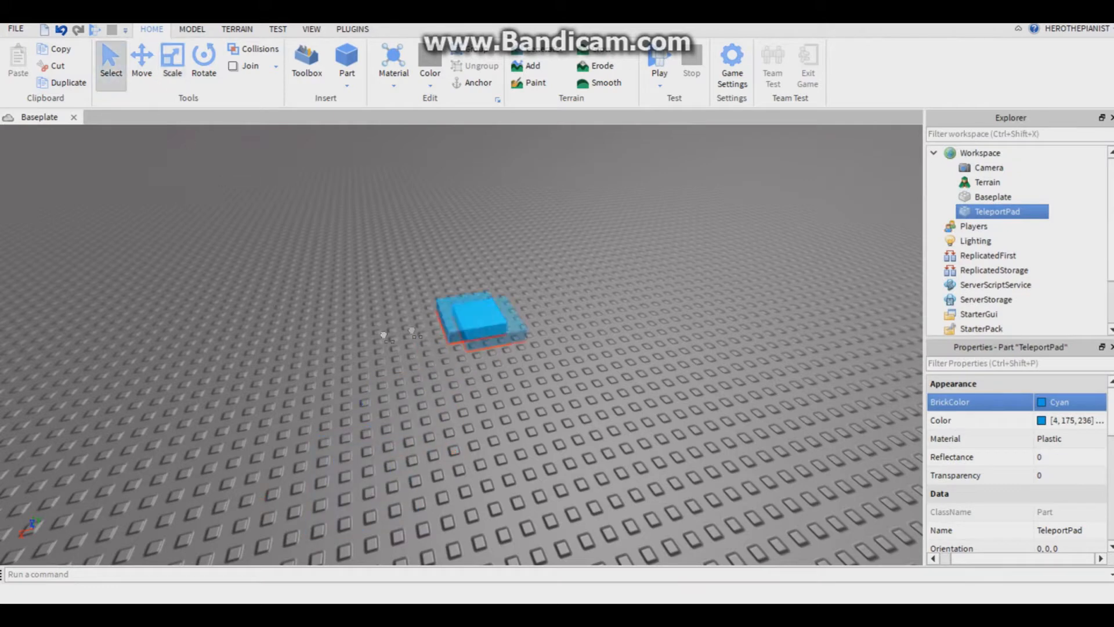
{"action": "left_click", "coordinate": [327, 469]}
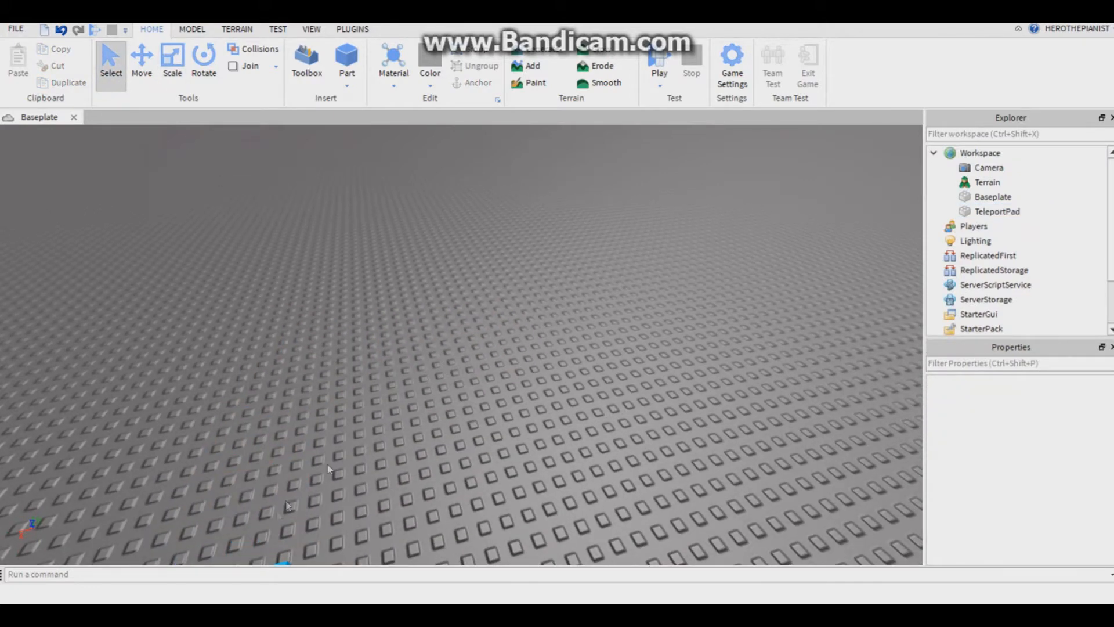
- Duplicate TeleportPad, rename the copy OtherSide, and colour it Persimmon
{"action": "left_click", "coordinate": [997, 212]}
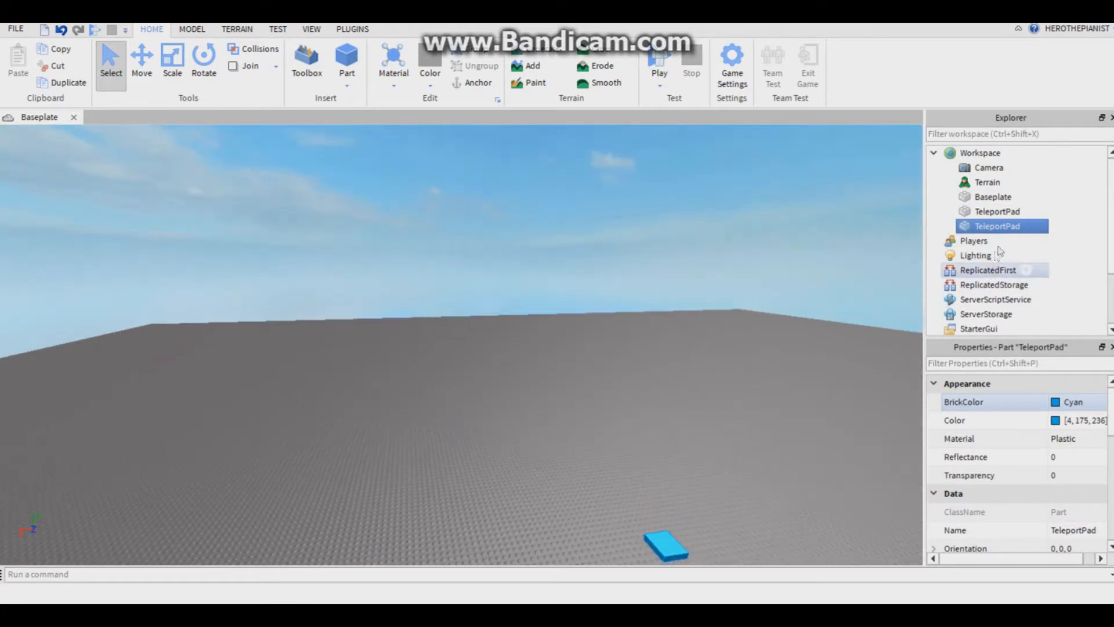
{"action": "double_click", "coordinate": [997, 226]}
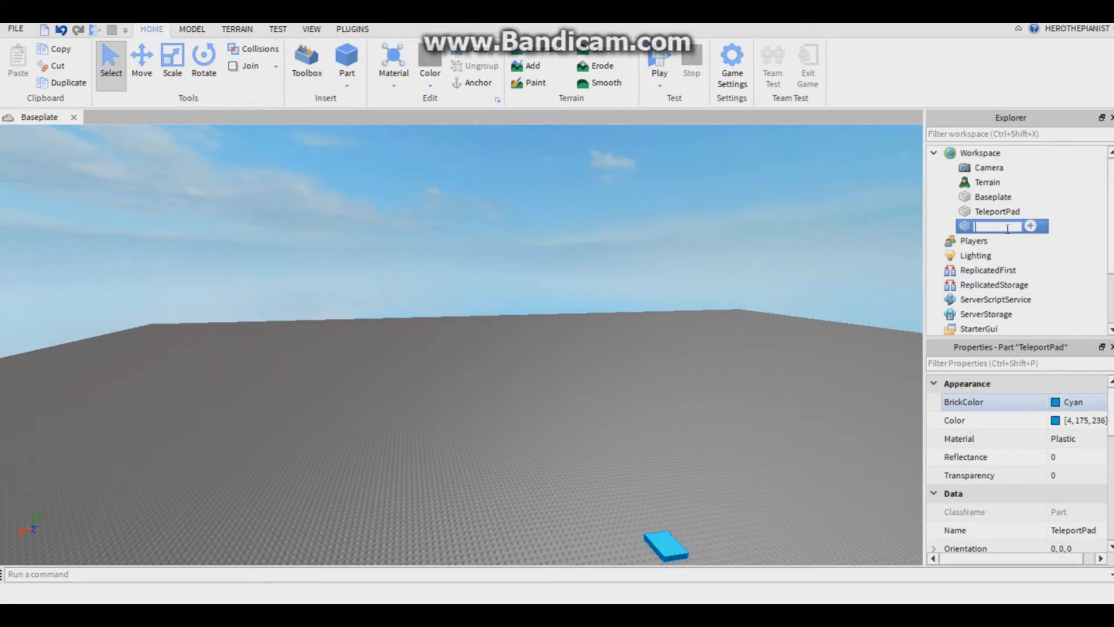
{"action": "type", "text": "OtherSide"}
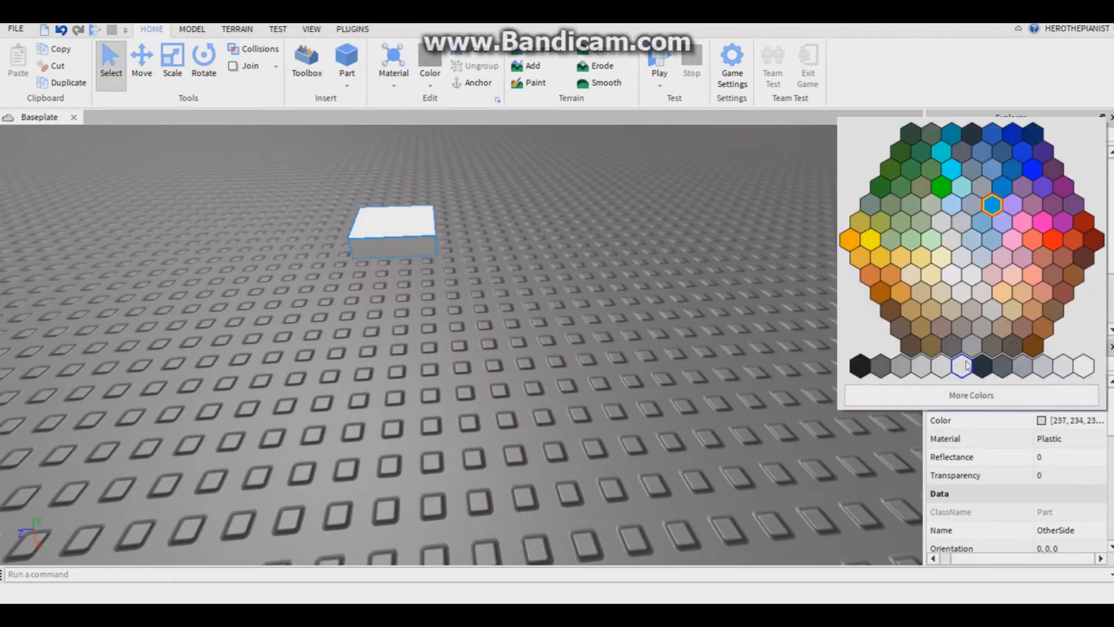
{"action": "left_click", "coordinate": [1041, 257]}
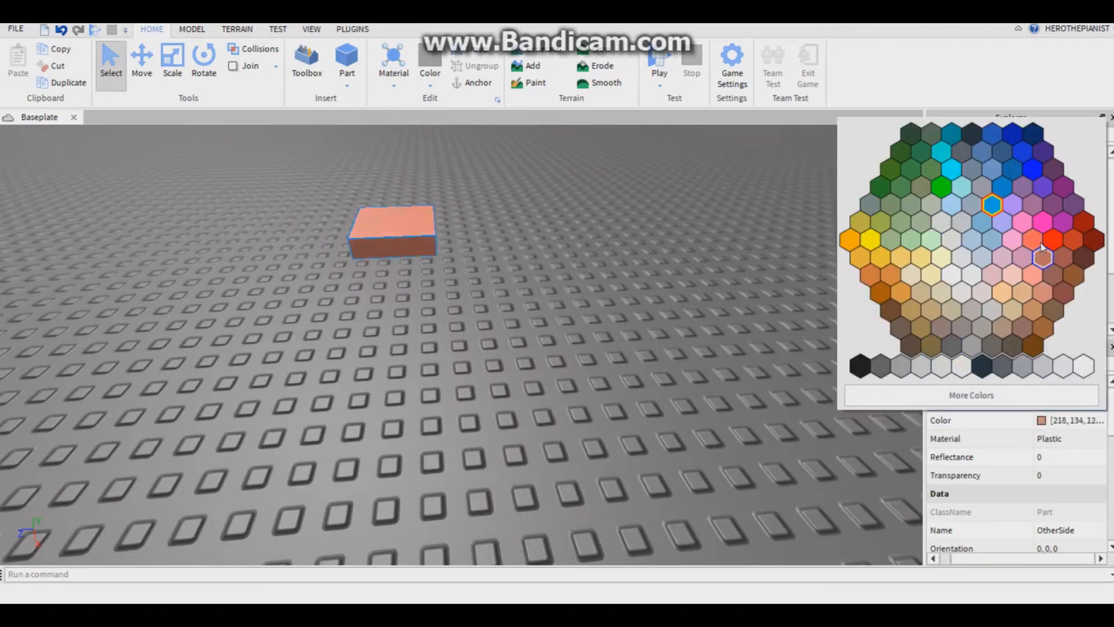
{"action": "left_click", "coordinate": [1053, 240]}
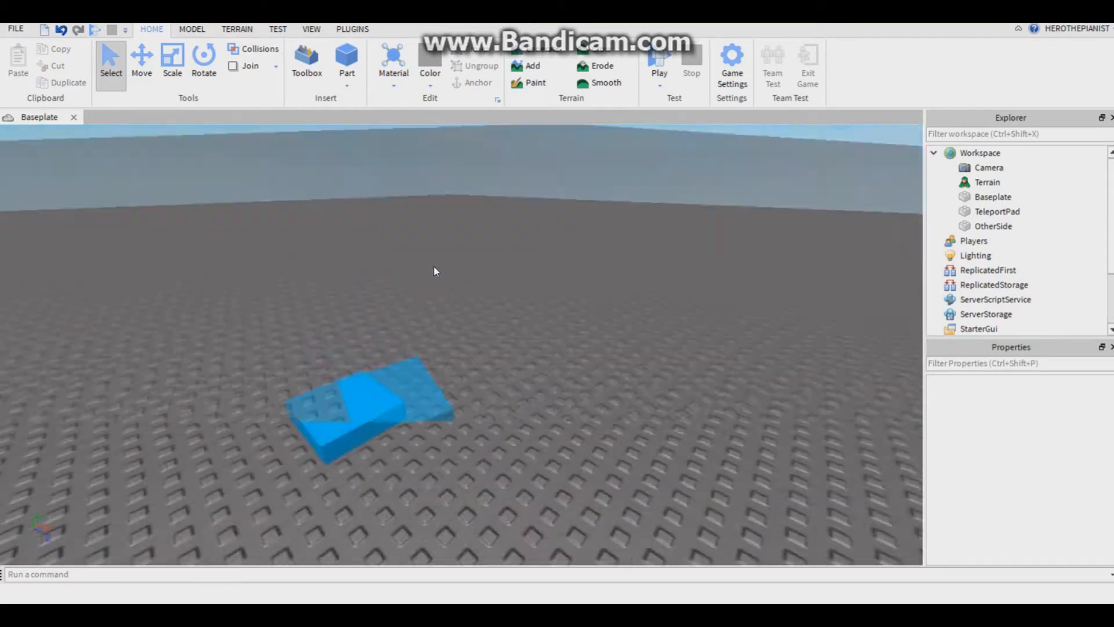
- Move OtherSide across the baseplate, away from the cyan TeleportPad
{"action": "left_click", "coordinate": [997, 211]}
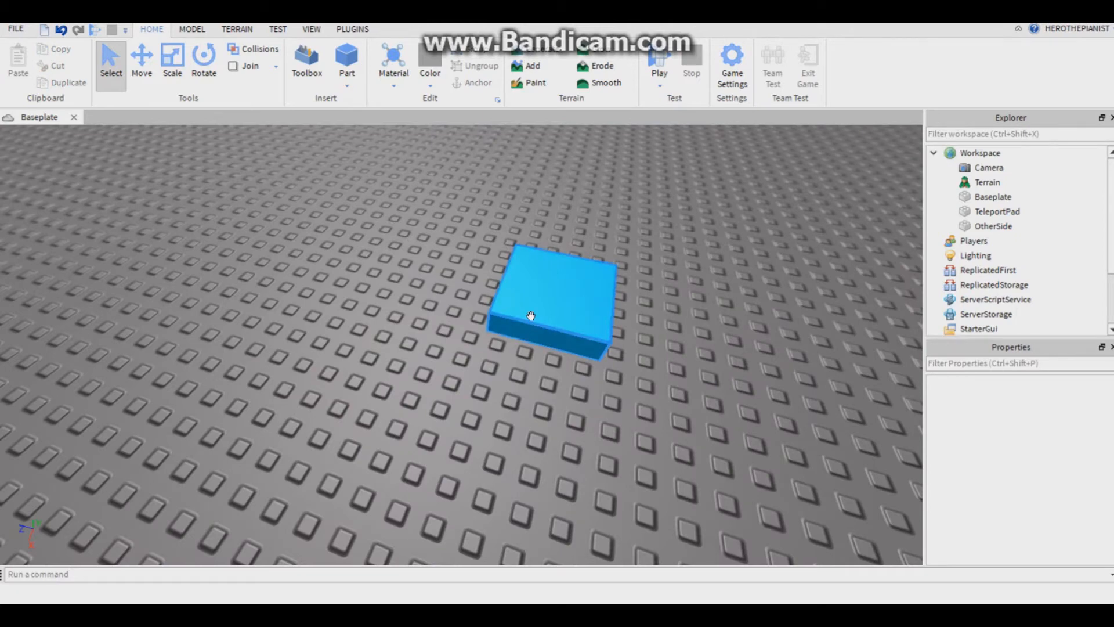
{"action": "left_click", "coordinate": [547, 301]}
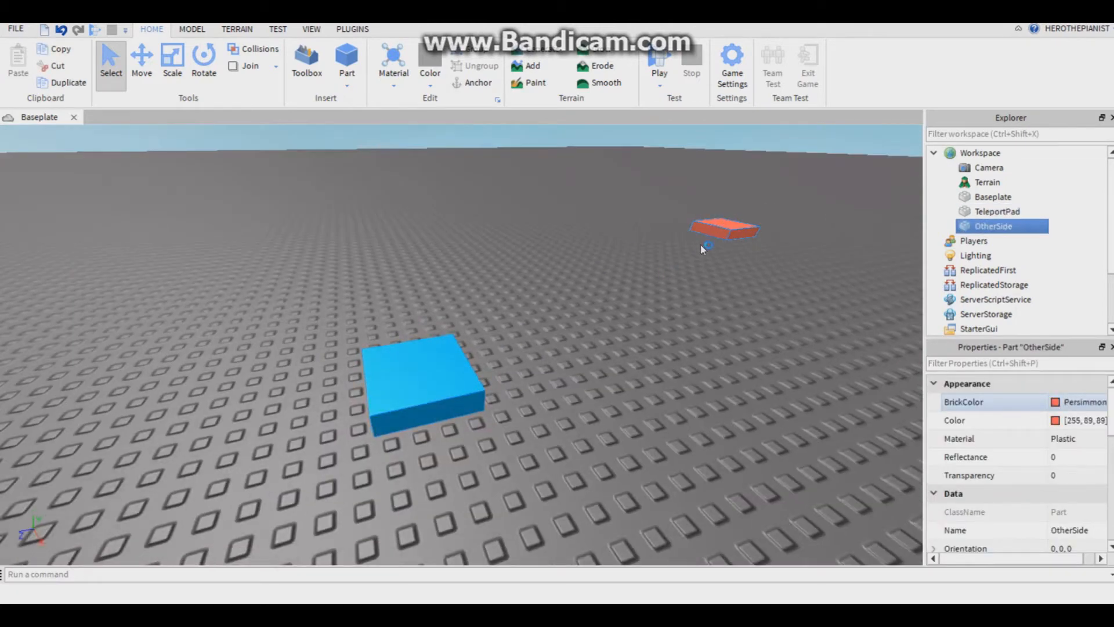
{"action": "left_click", "coordinate": [996, 211]}
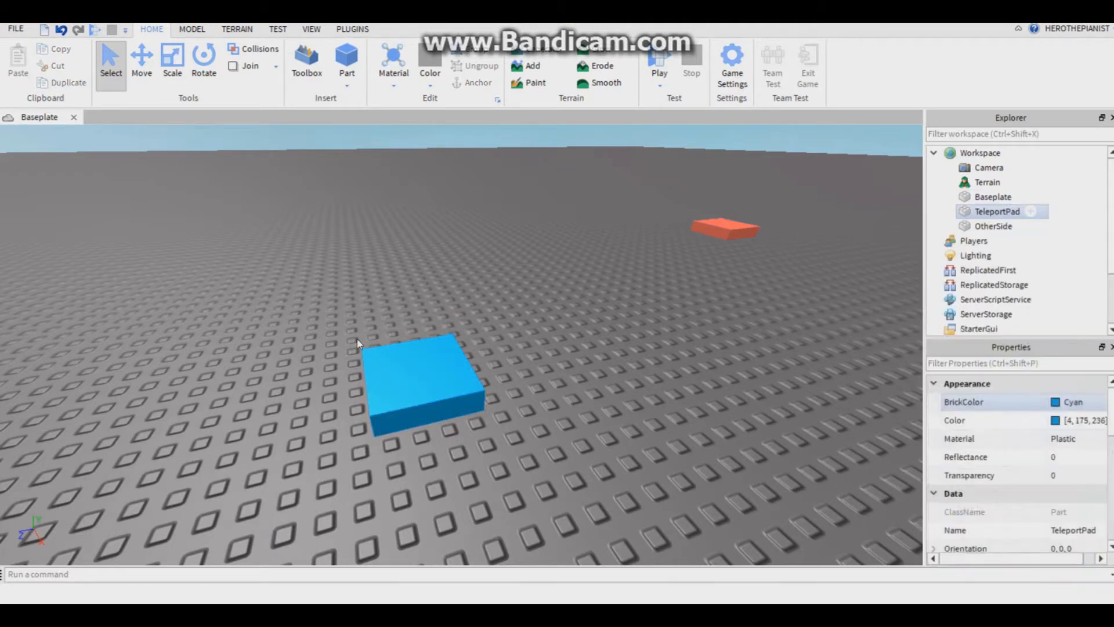
- Insert a Script object into TeleportPad and open it in the script editor
{"action": "left_click", "coordinate": [997, 211]}
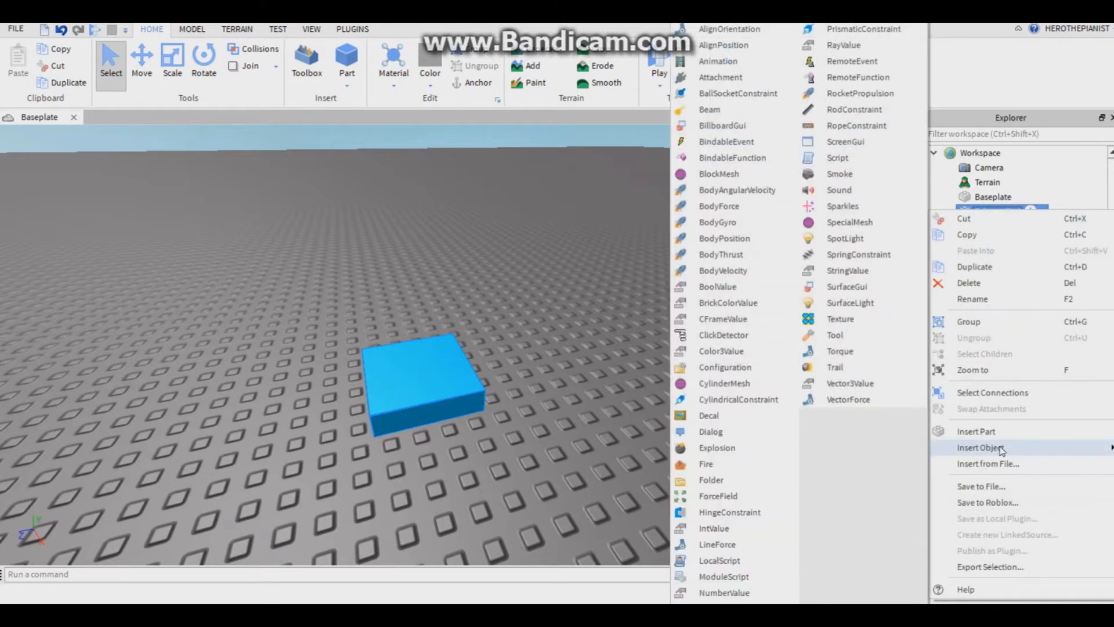
{"action": "mouse_move", "coordinate": [842, 205]}
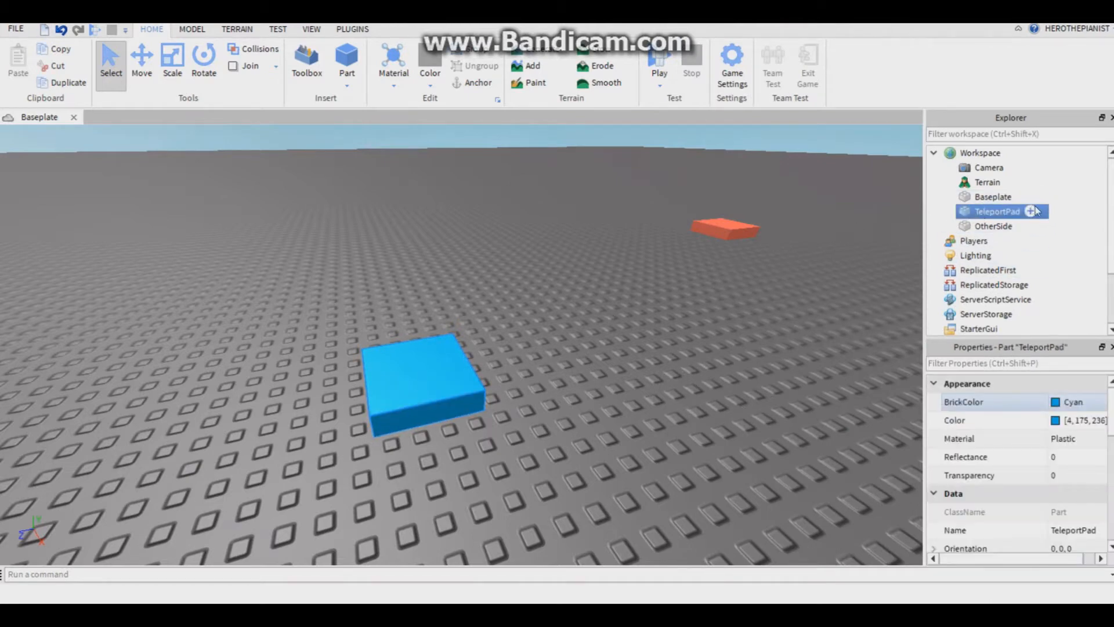
{"action": "left_click", "coordinate": [1033, 211]}
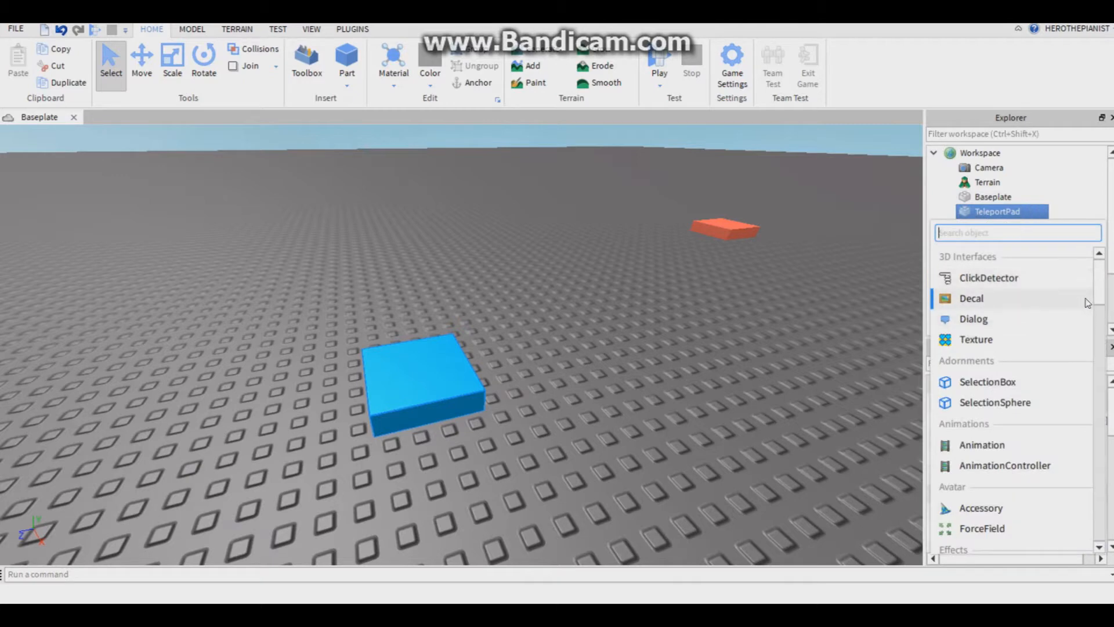
{"action": "scroll", "scroll_direction": "down", "scroll_amount": 3}
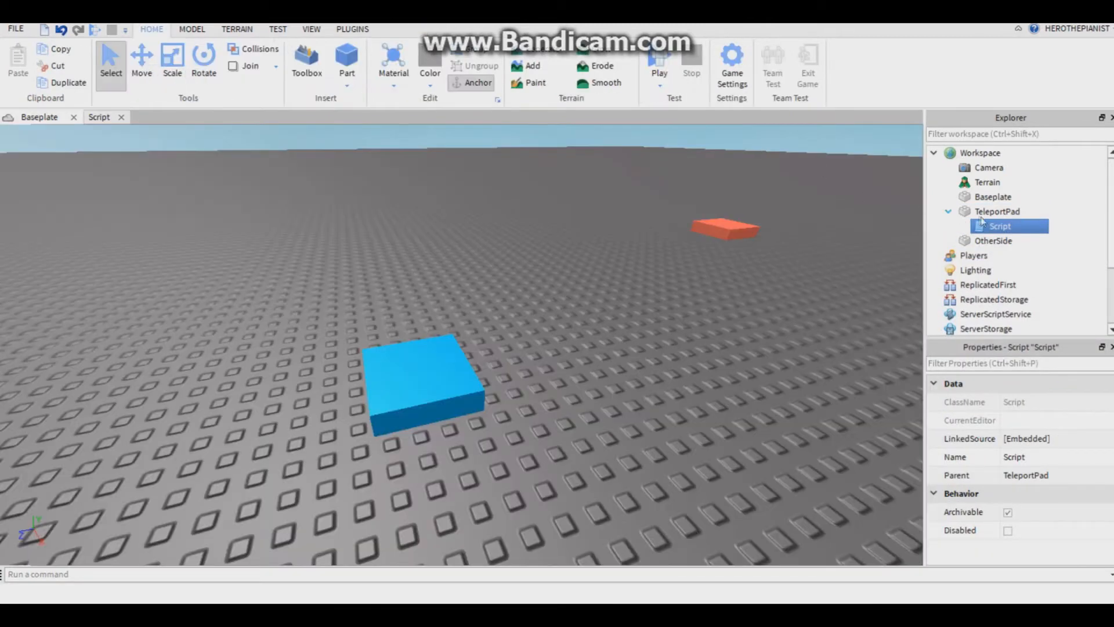
{"action": "double_click", "coordinate": [1000, 225]}
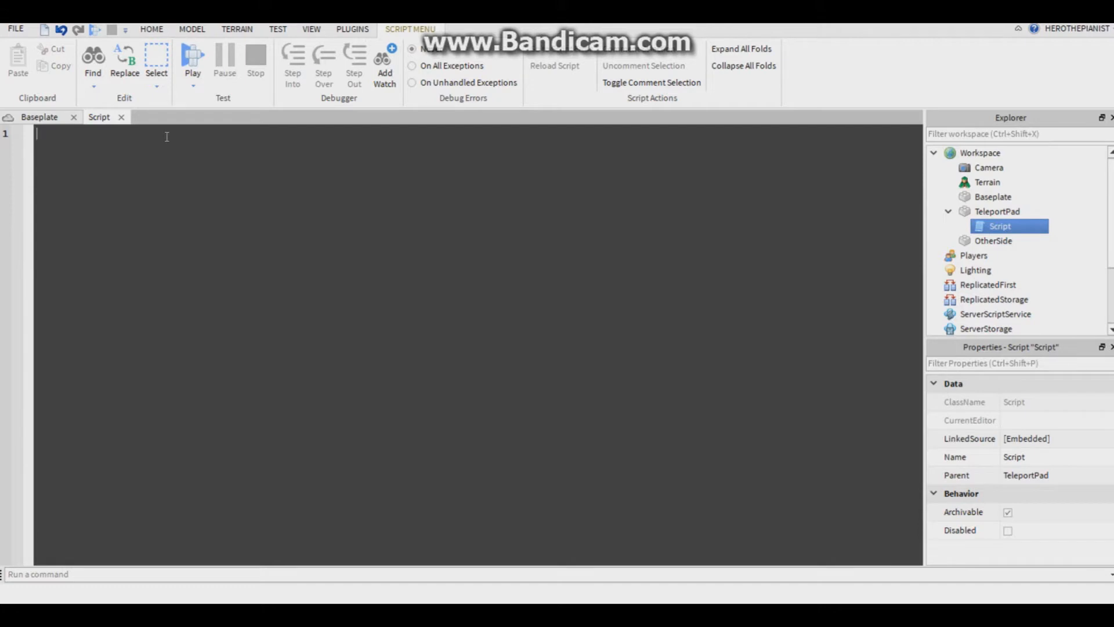
- Write 'local pad = script.Parent' and 'local teleportTo = workspace.OtherSide' on the first lines
{"action": "type", "text": "l"}
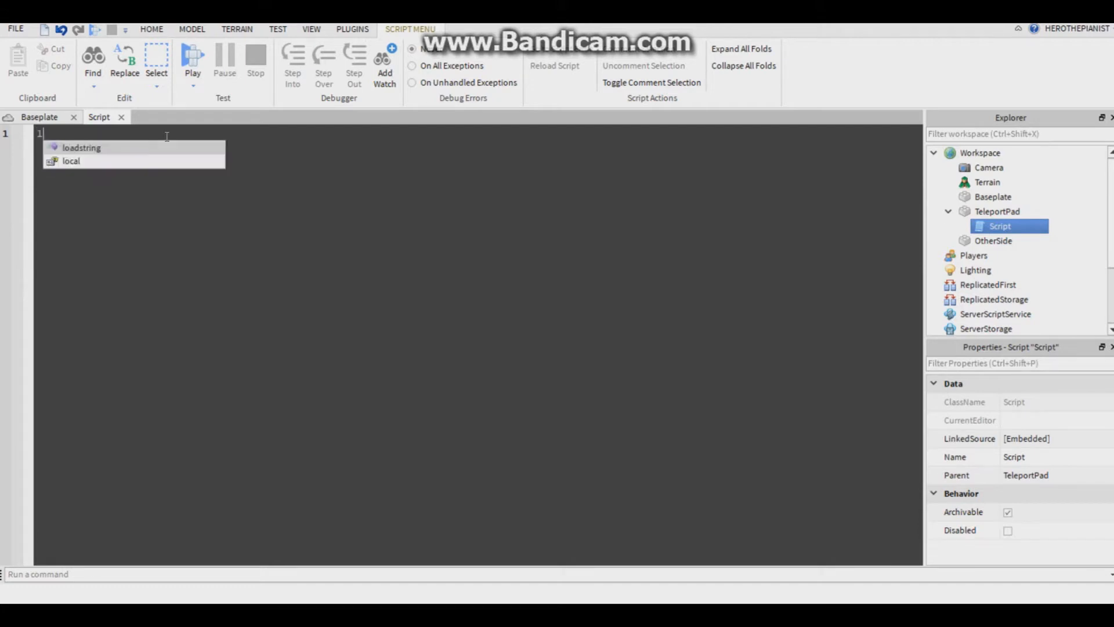
{"action": "type", "text": "local pad"}
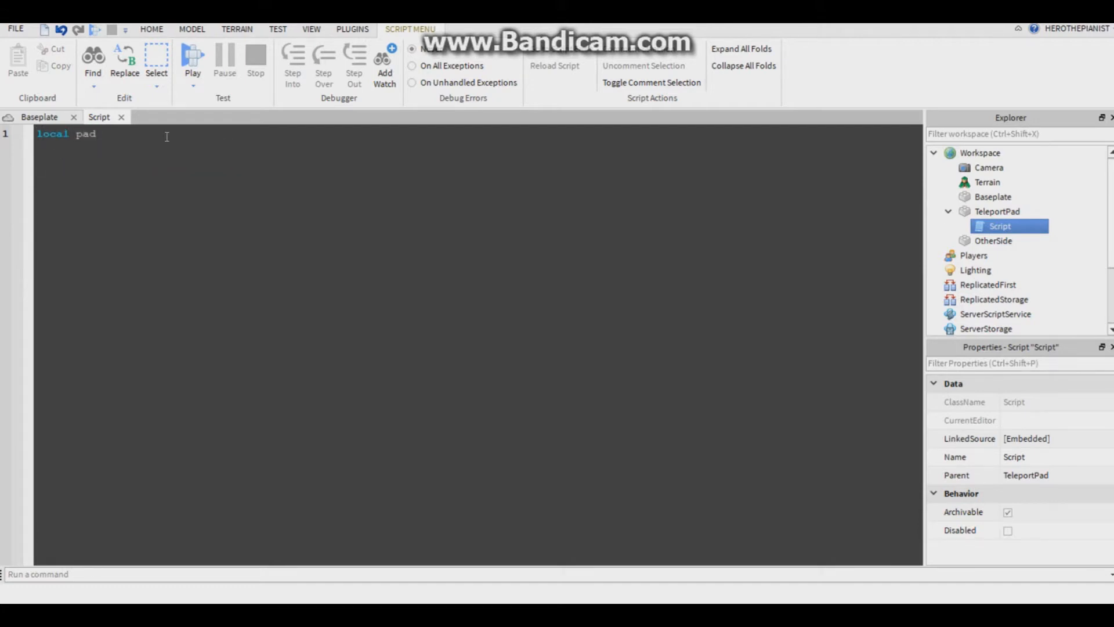
{"action": "type", "text": "= script.Parent"}
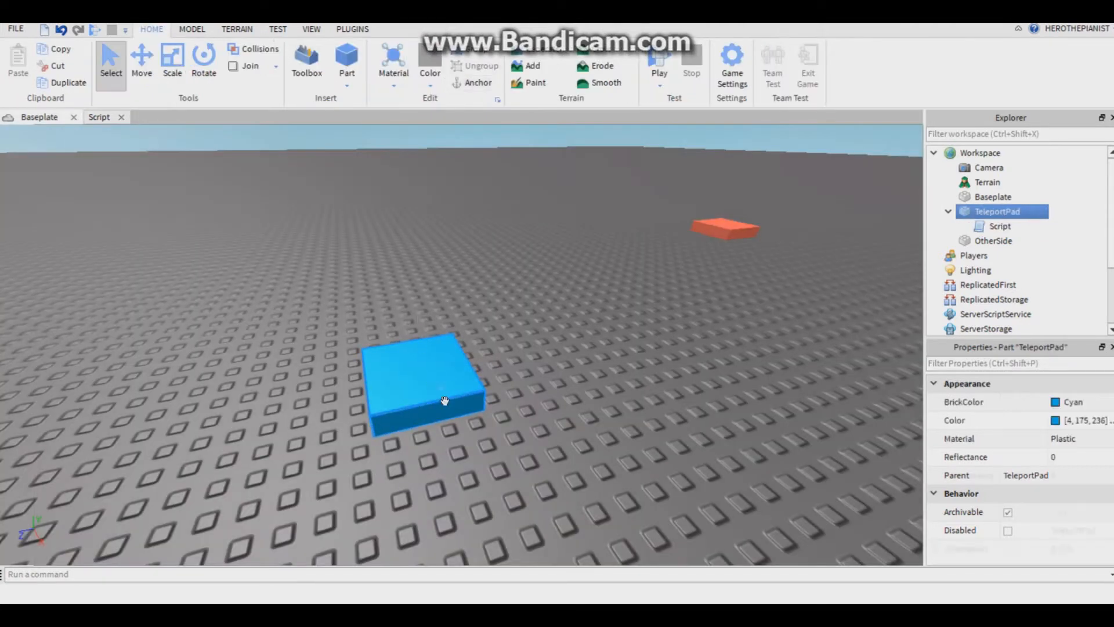
{"action": "left_click", "coordinate": [98, 117]}
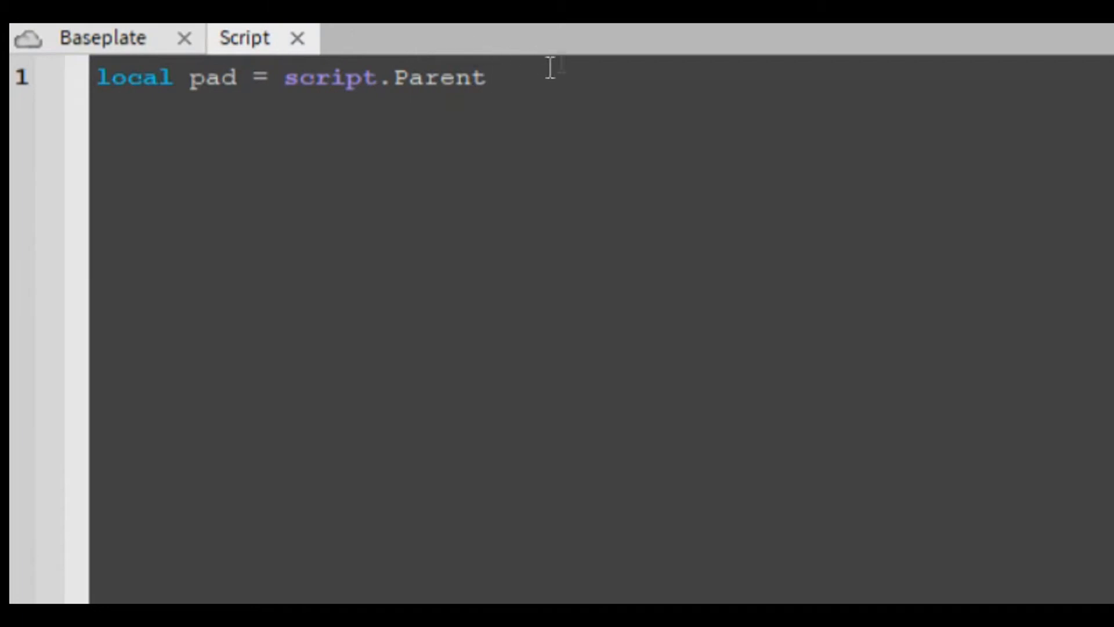
{"action": "type", "text": "local"}
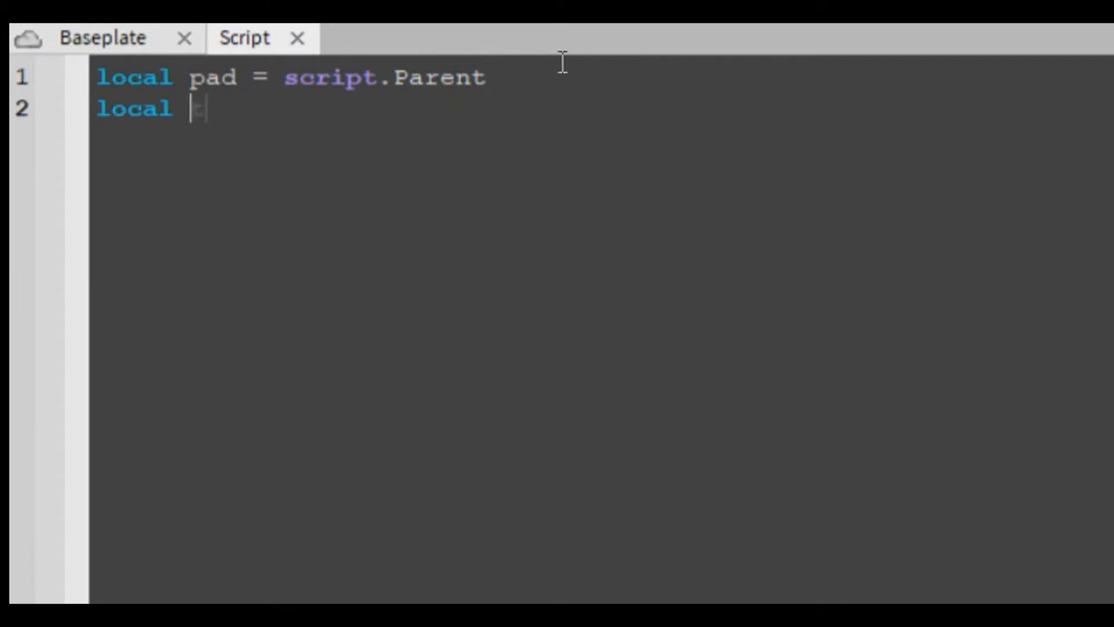
{"action": "type", "text": "teleportP"}
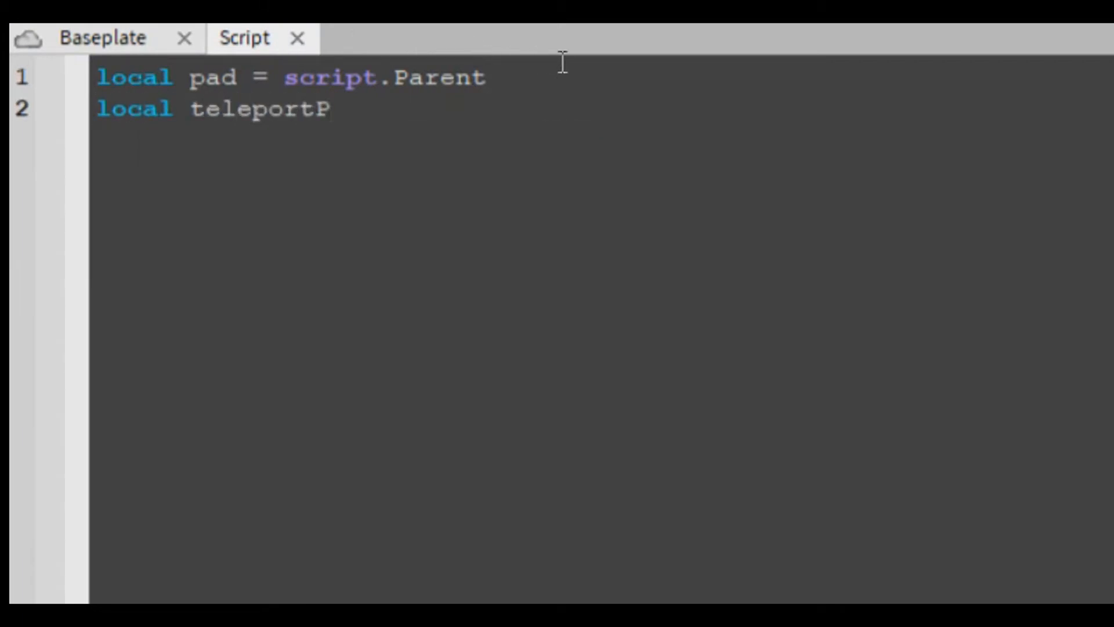
{"action": "type", "text": "o ="}
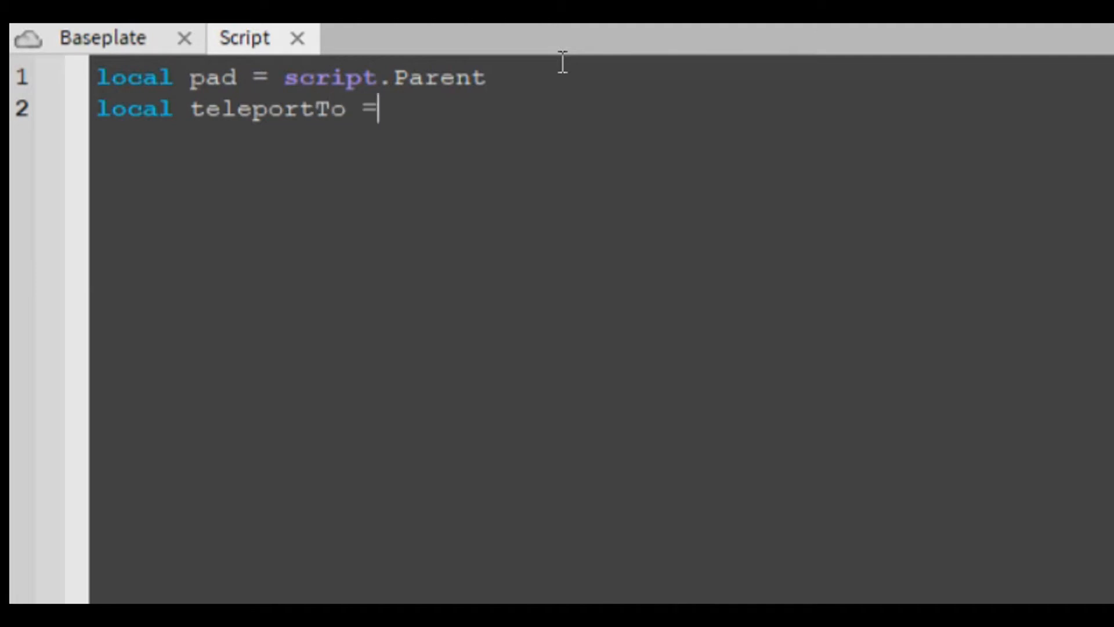
{"action": "type", "text": "workspace"}
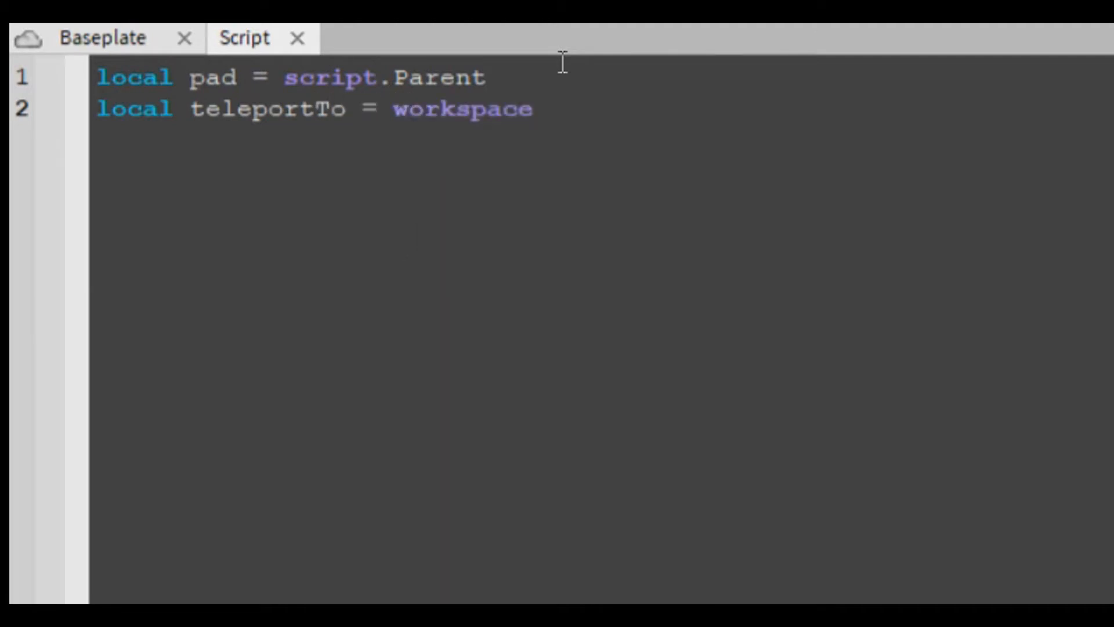
{"action": "type", "text": ".OtherSide"}
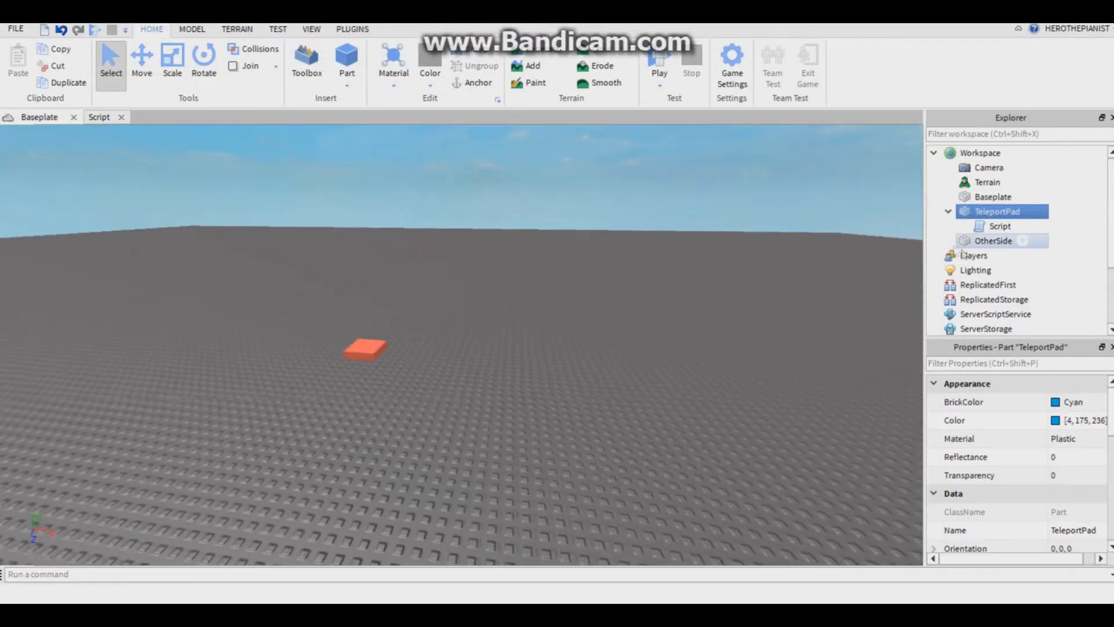
{"action": "left_click", "coordinate": [994, 240]}
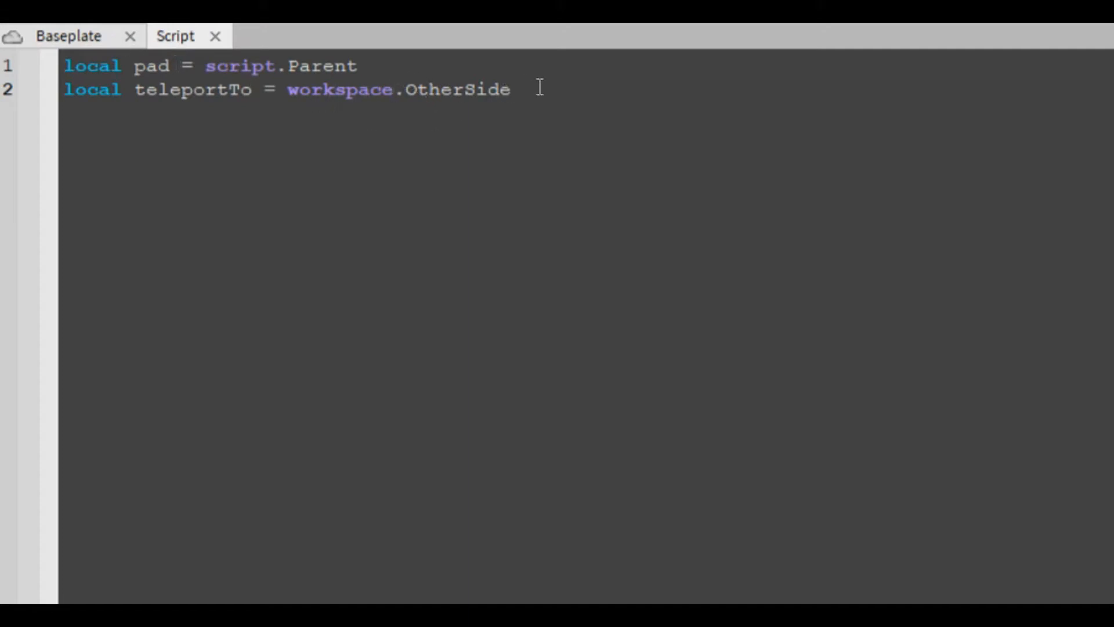
{"action": "key", "text": "enter"}
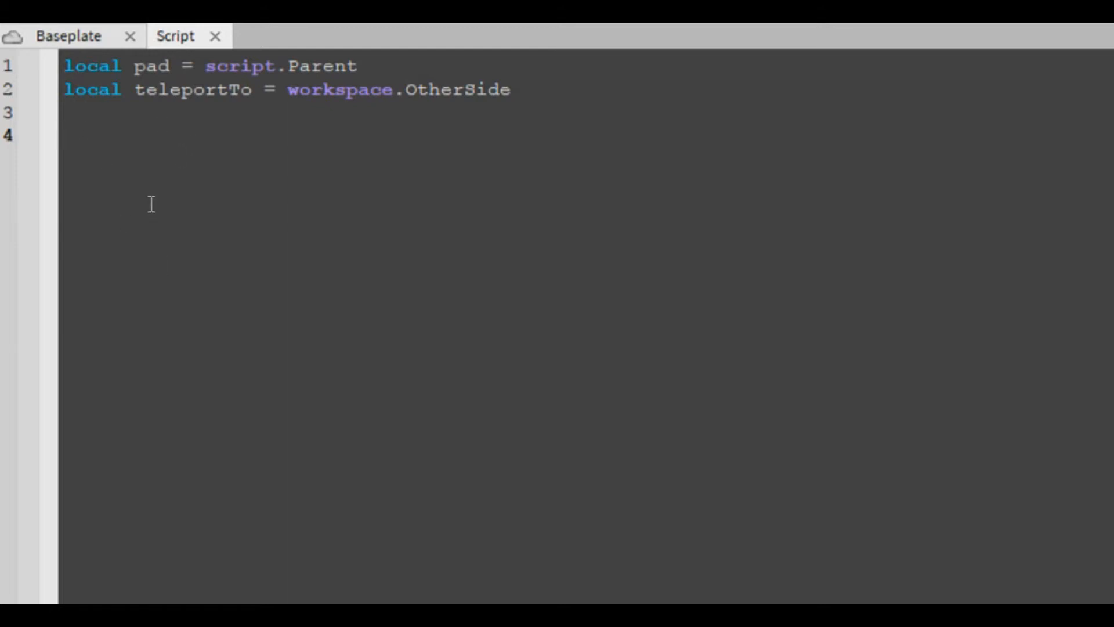
- Start a pad.Touched:connect(function(hit) handler in the script
{"action": "type", "text": "p"}
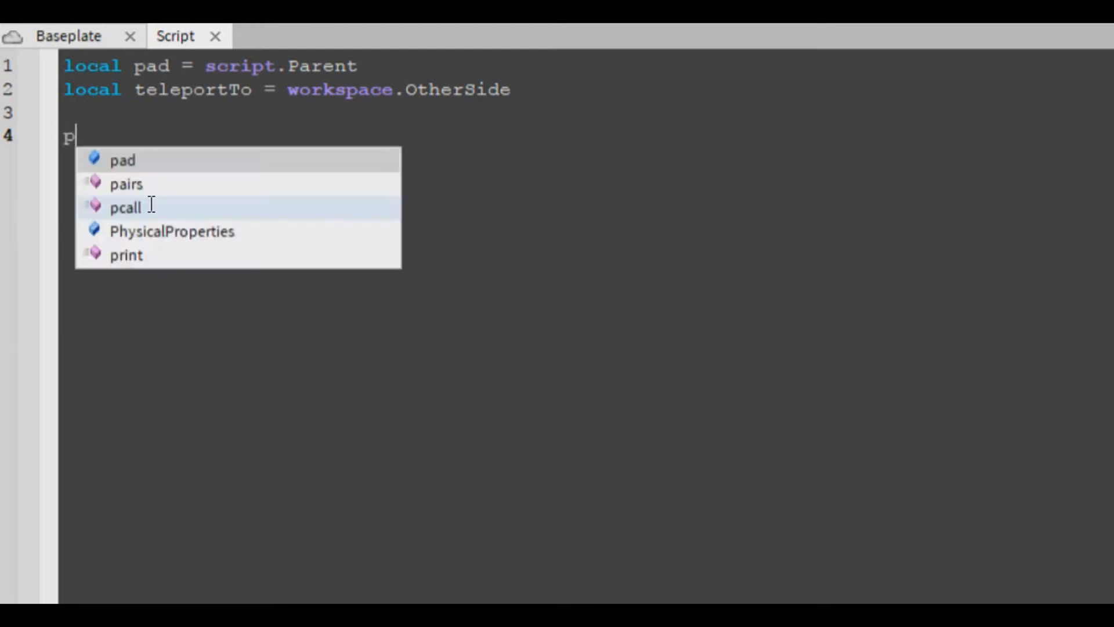
{"action": "type", "text": "ad.Touched:c"}
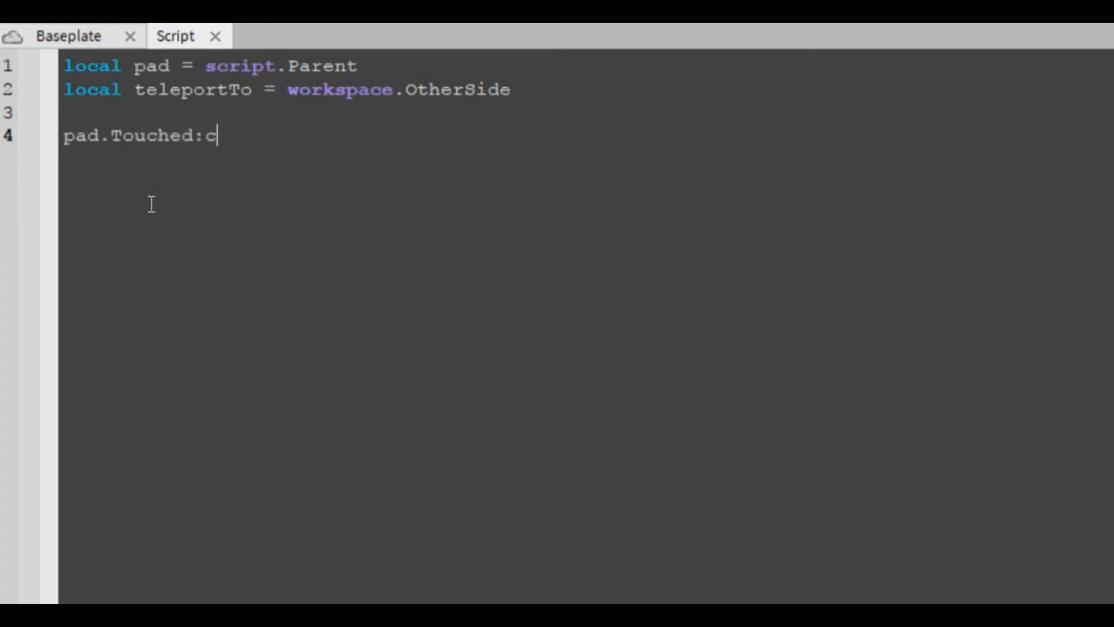
{"action": "type", "text": "onnect(fun"}
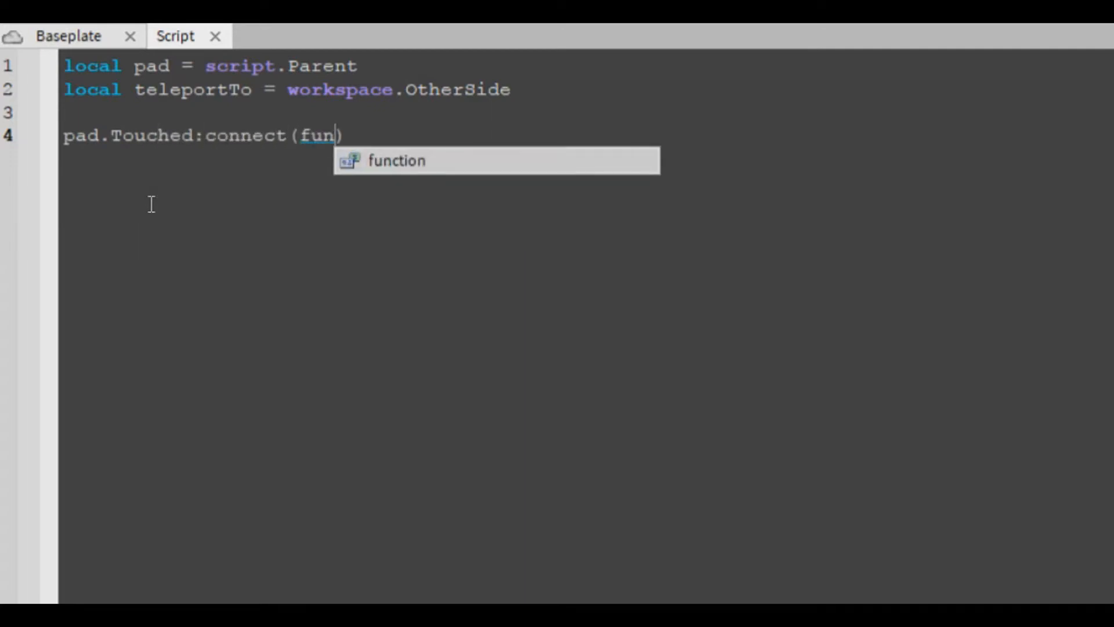
{"action": "key", "text": "Tab"}
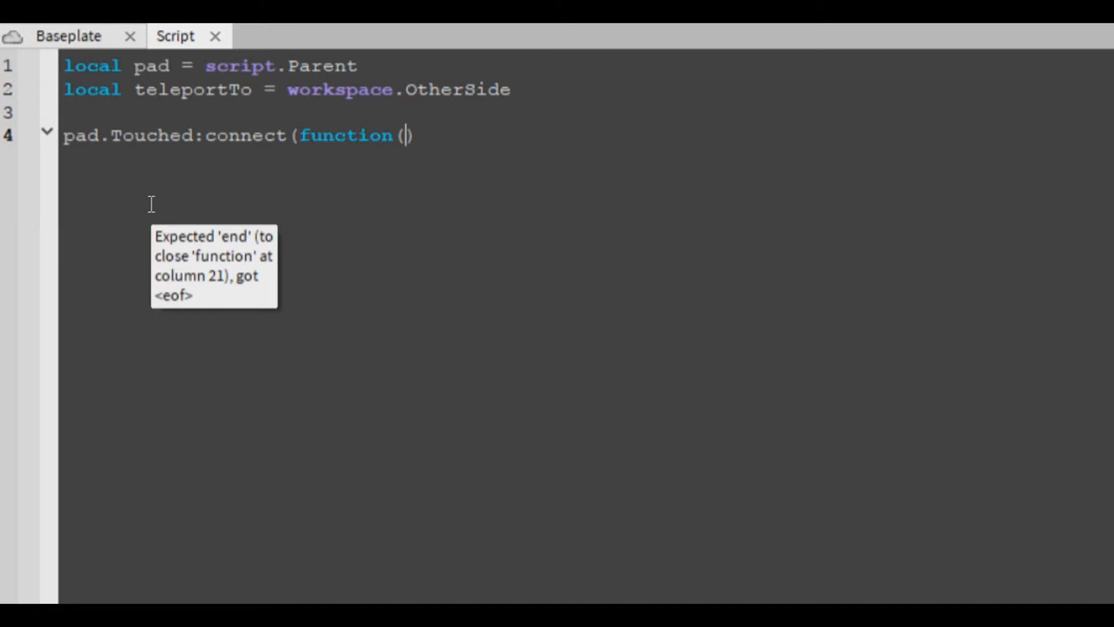
{"action": "mouse_move", "coordinate": [610, 143]}
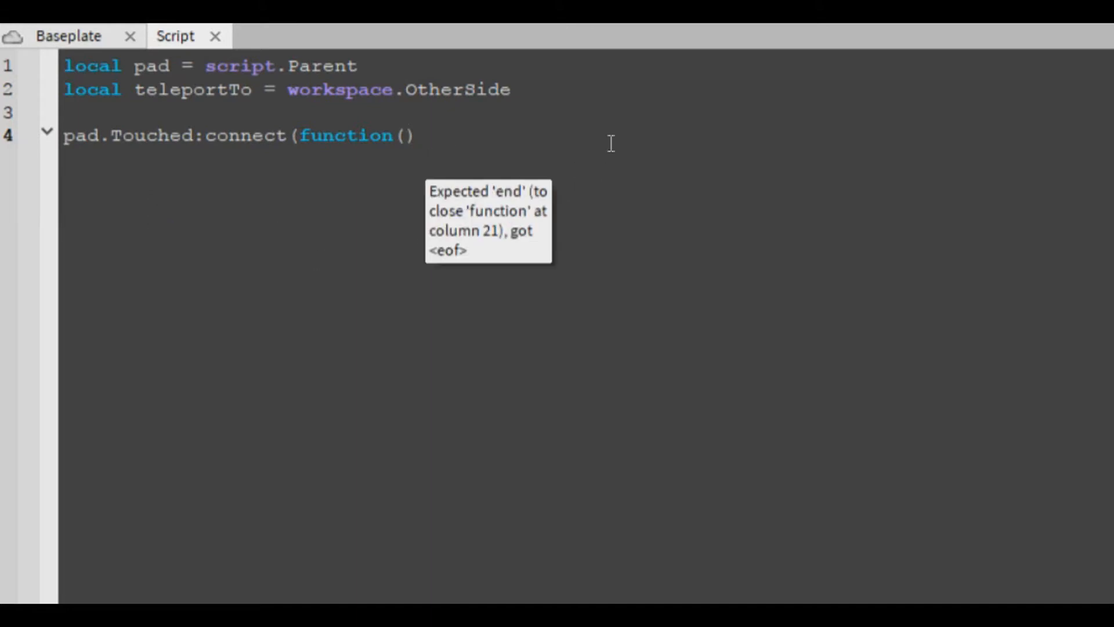
{"action": "type", "text": "h"}
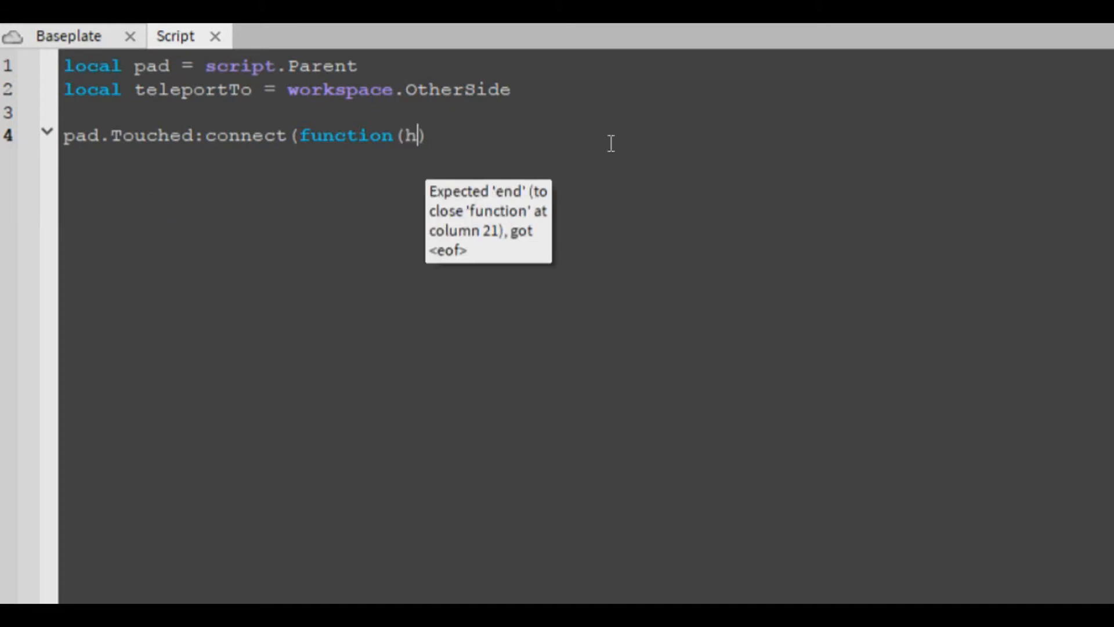
{"action": "type", "text": "it)"}
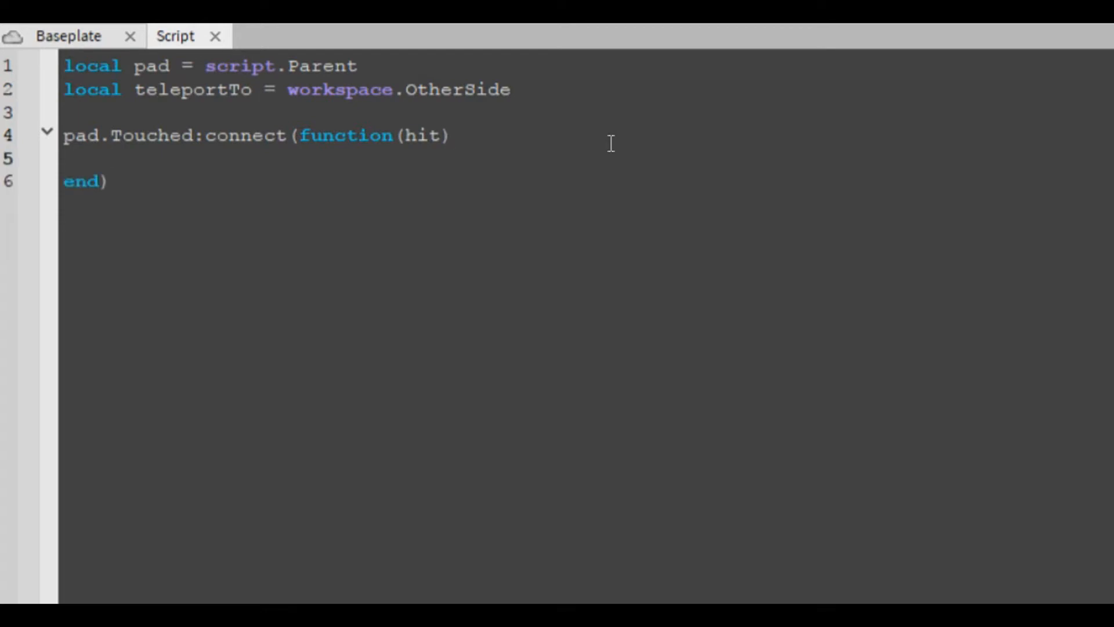
{"action": "left_click", "coordinate": [110, 159]}
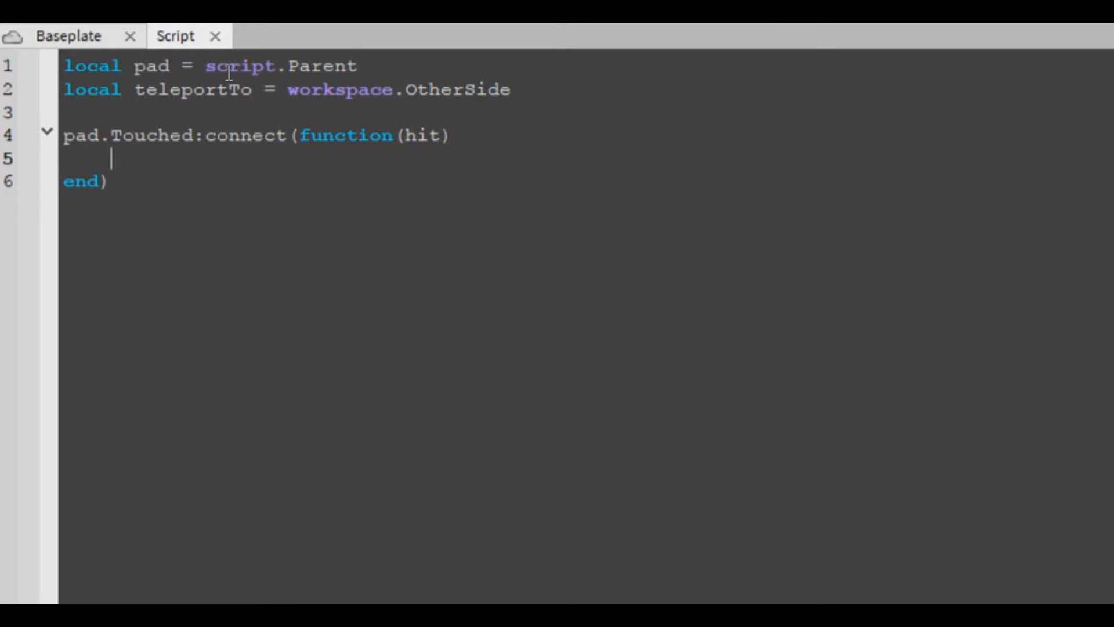
- Inside the handler, write local humanoid = hit.Parent:FindFirstChild("Humanoid")
{"action": "type", "text": "i"}
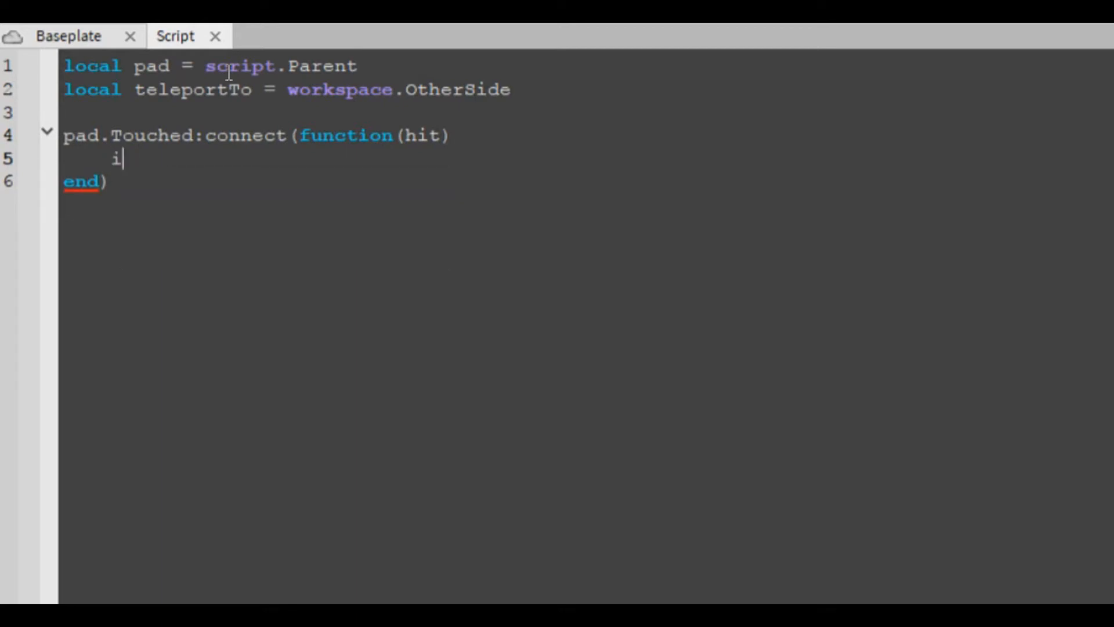
{"action": "type", "text": "ocal humano"}
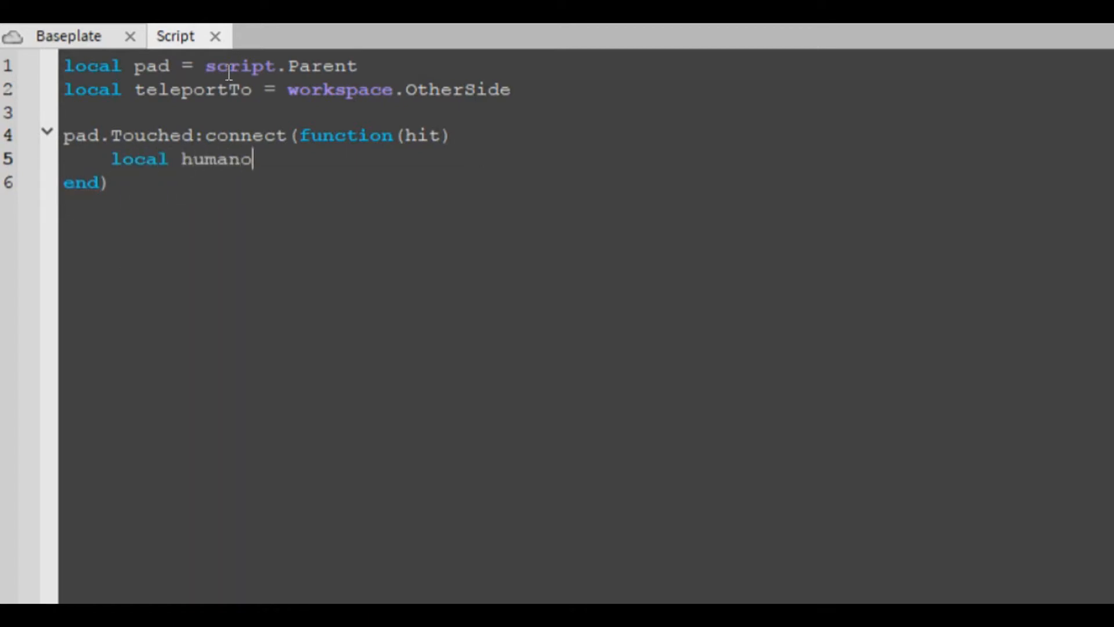
{"action": "type", "text": "id"}
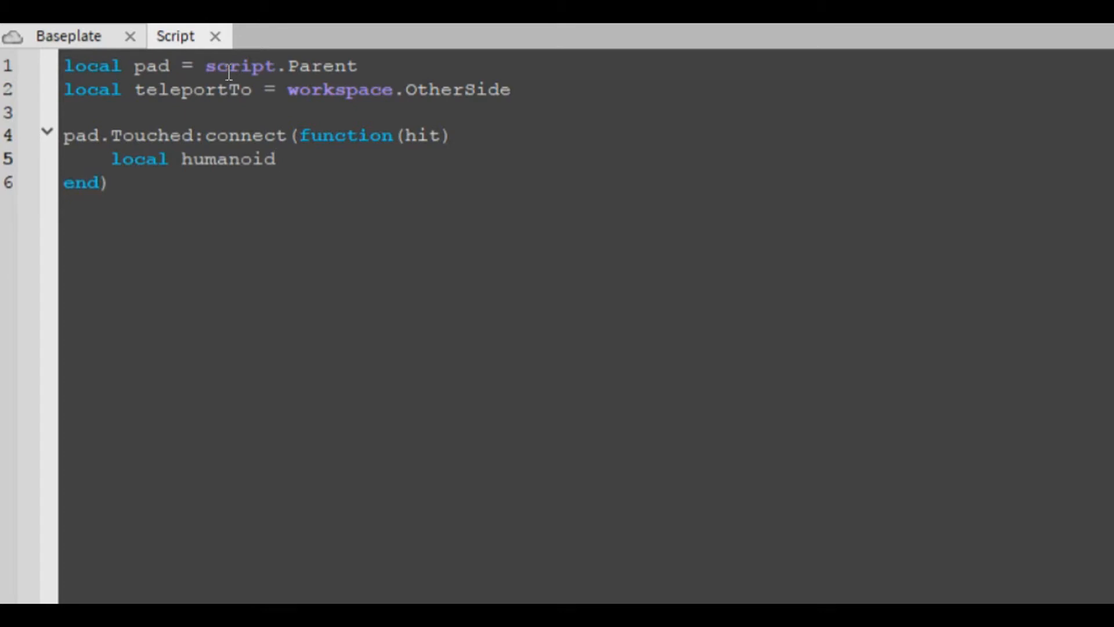
{"action": "type", "text": "="}
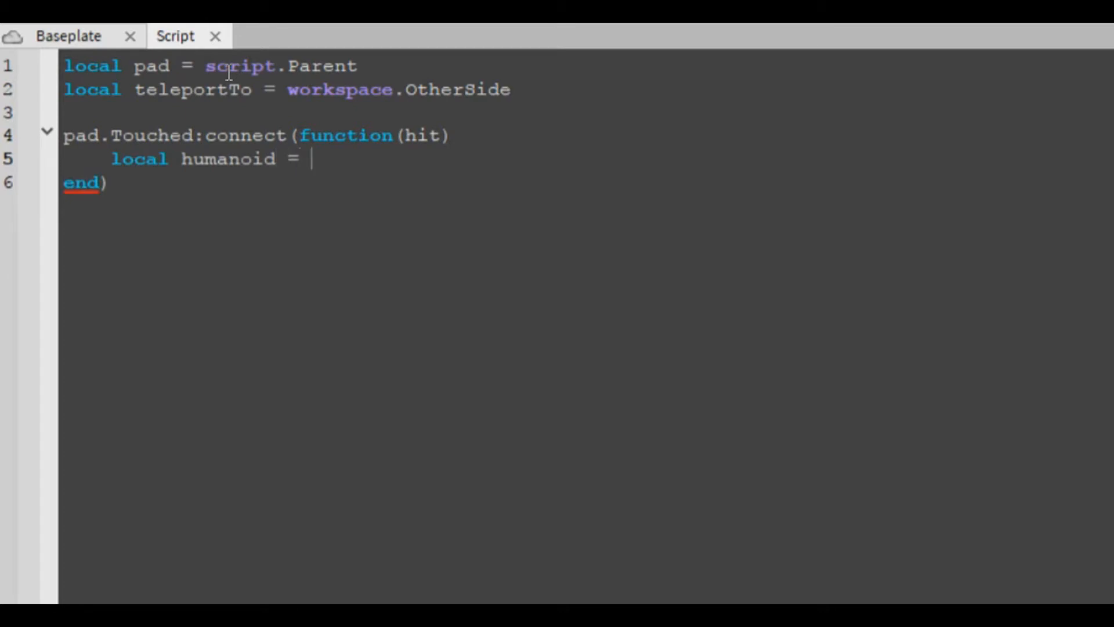
{"action": "type", "text": "hi"}
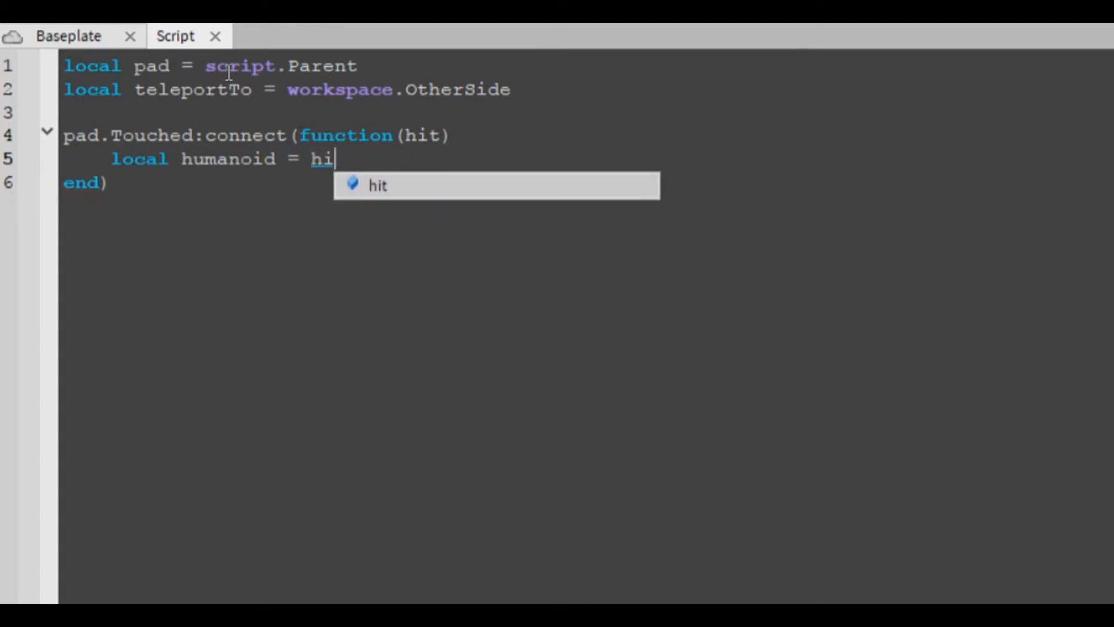
{"action": "key", "text": "Backspace"}
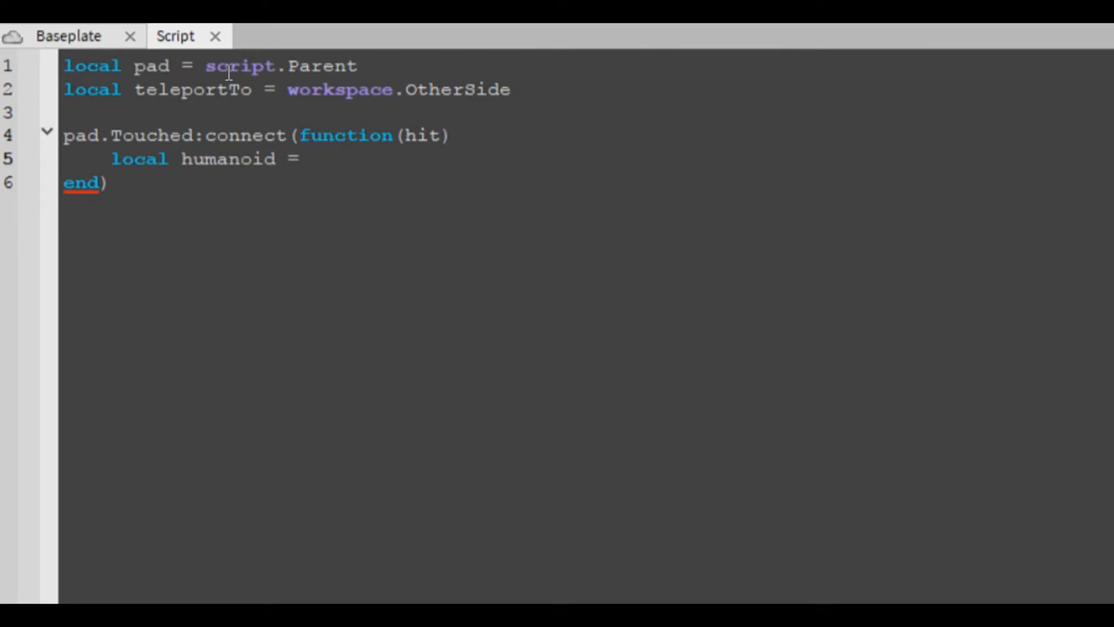
{"action": "type", "text": "h"}
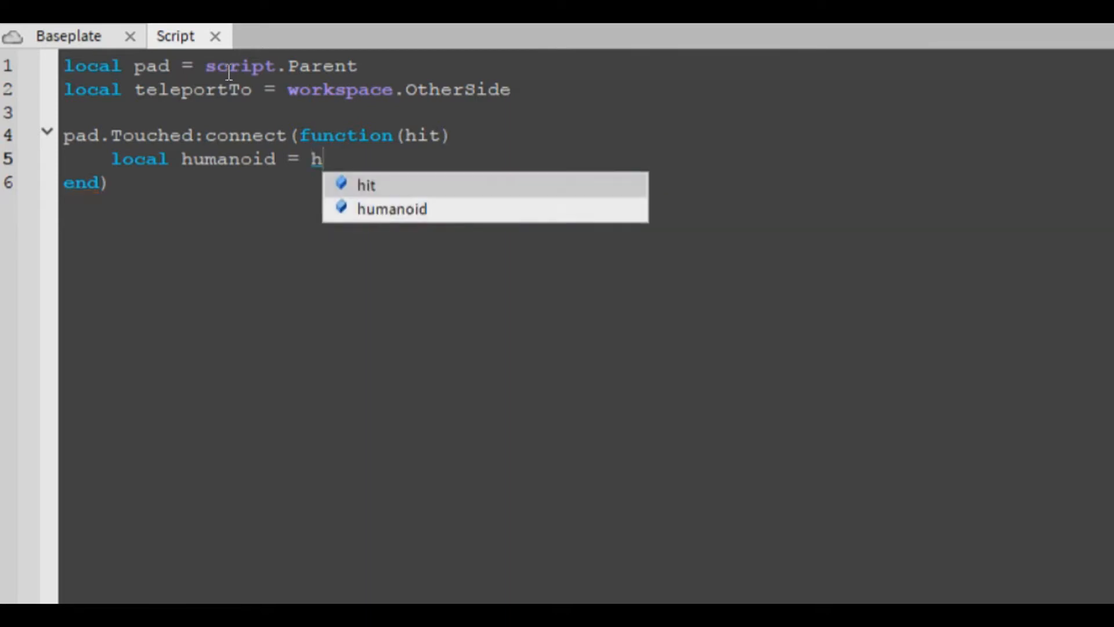
{"action": "type", "text": "it.Paren"}
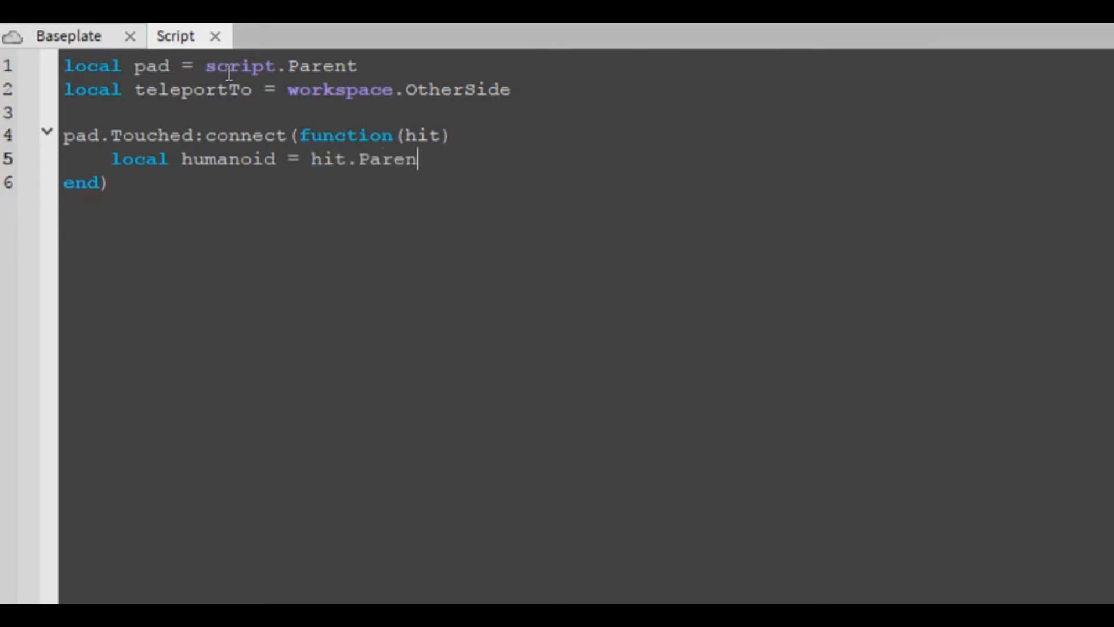
{"action": "type", "text": "t:findFirst"}
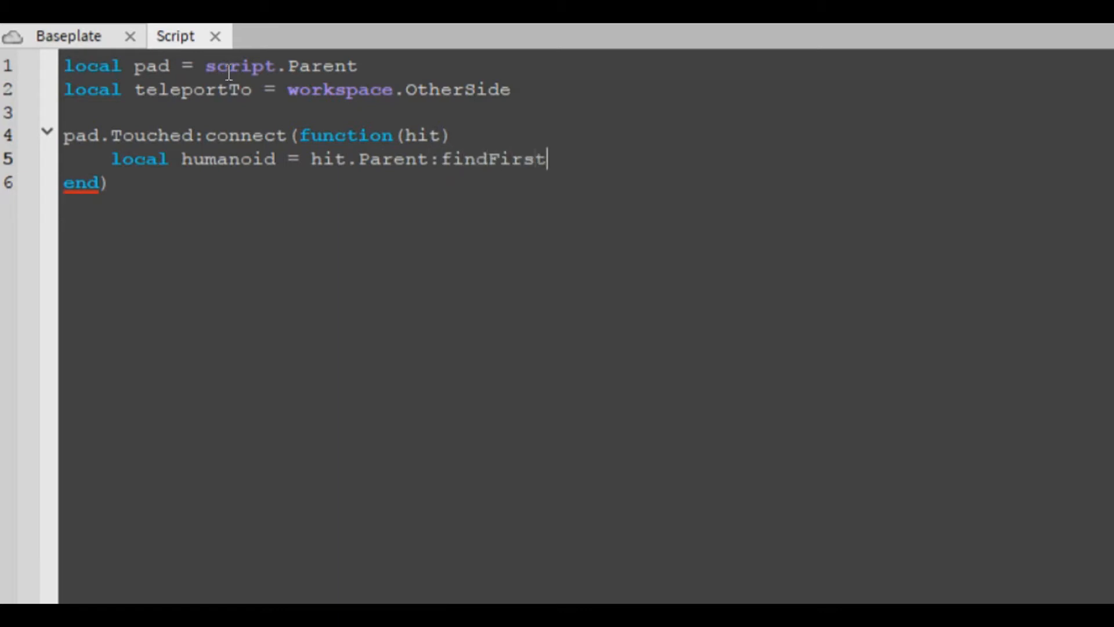
{"action": "key", "text": "Backspace"}
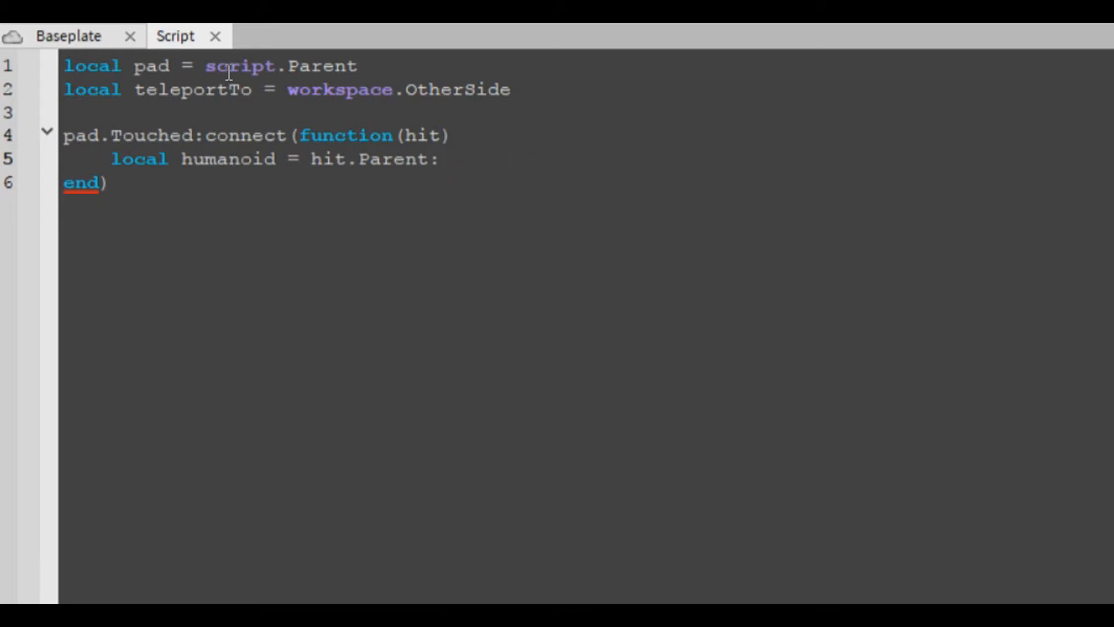
{"action": "type", "text": "FindFirstChild()"}
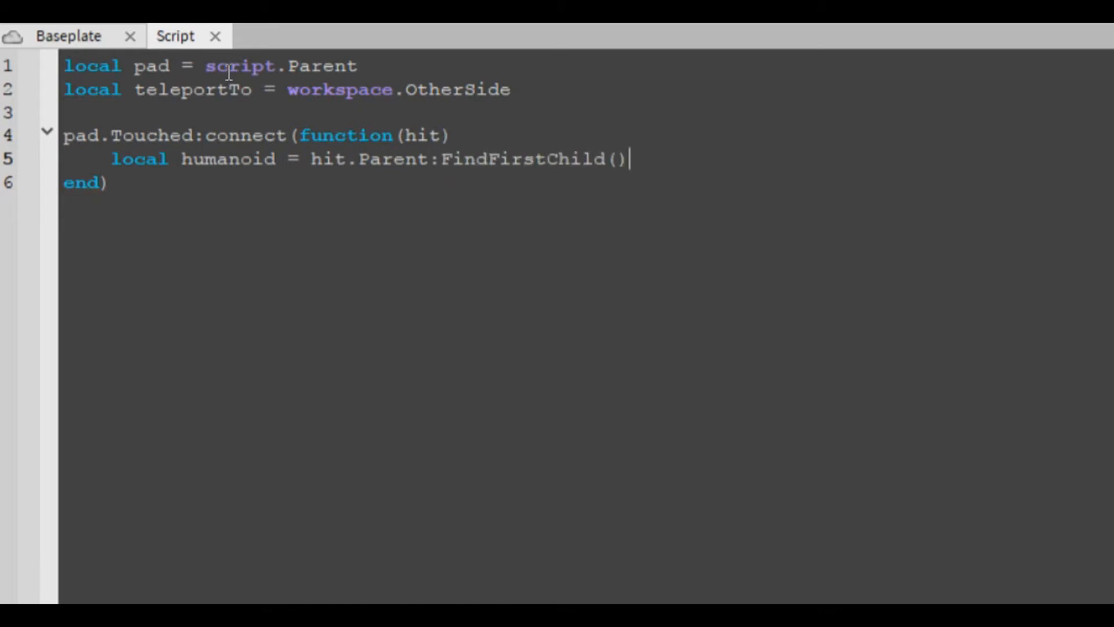
{"action": "type", "text": "\"H"}
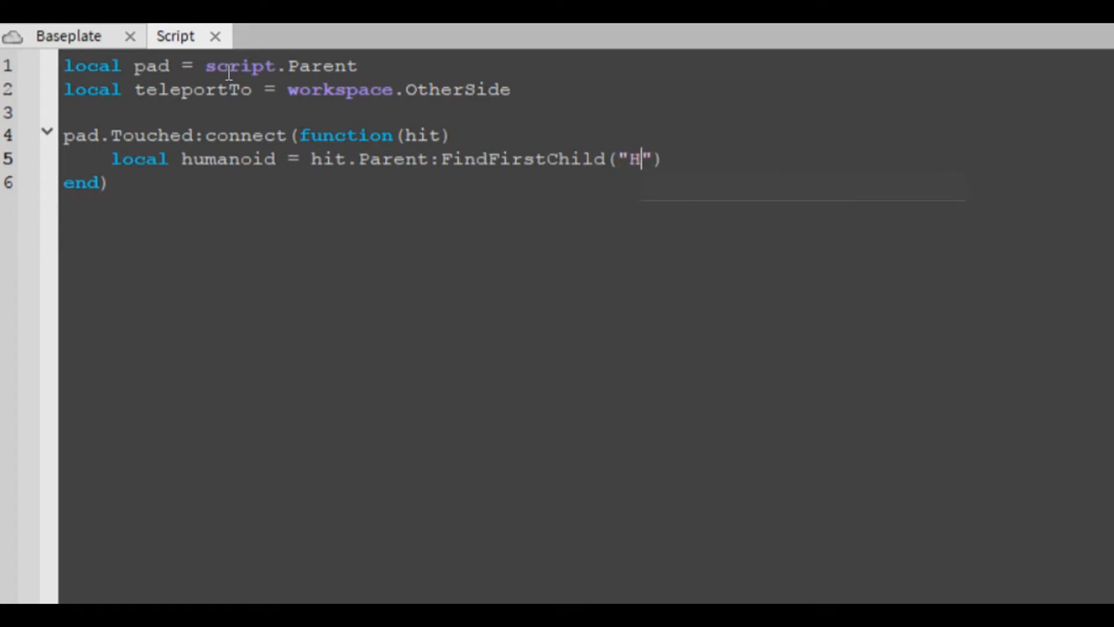
{"action": "type", "text": "umanoid"}
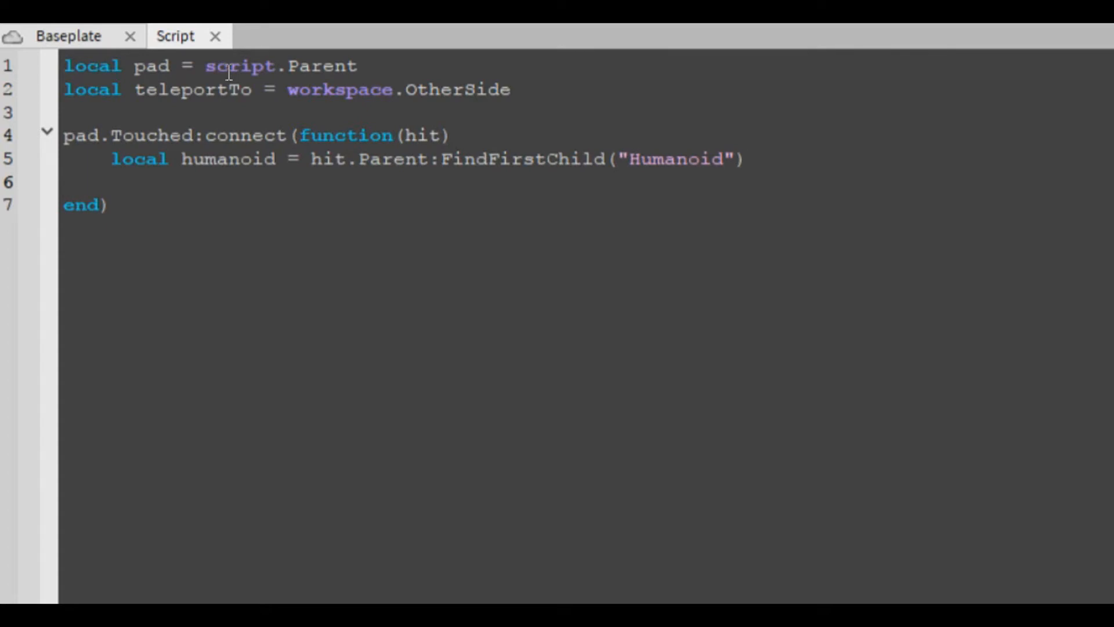
- Add an 'if humanoid then' check and view the Baseplate world
{"action": "type", "text": "if hum"}
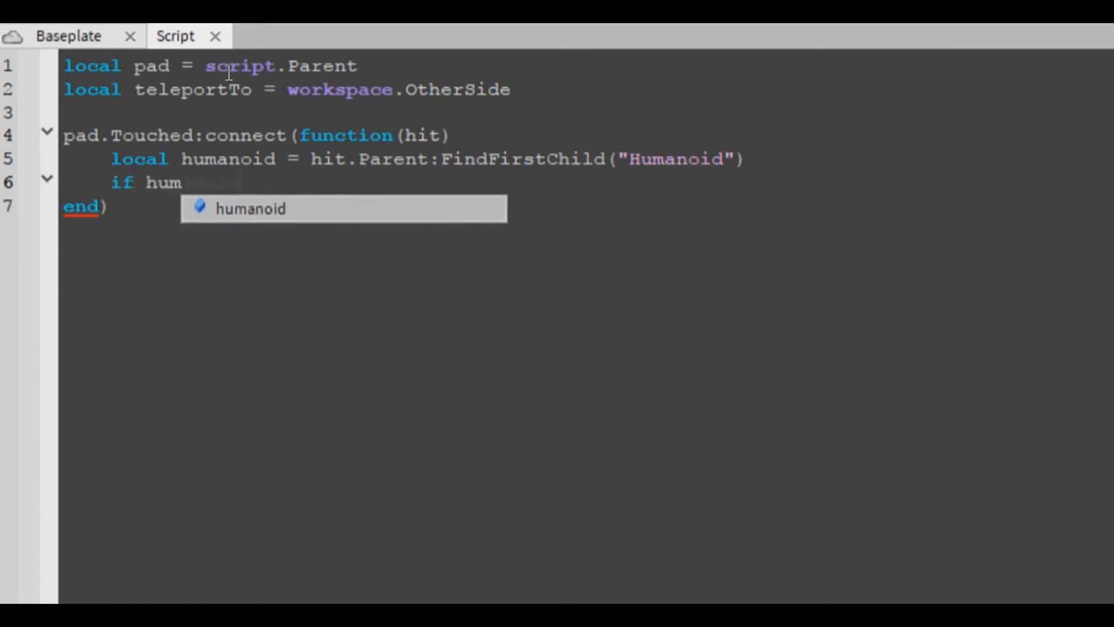
{"action": "type", "text": "anoid then"}
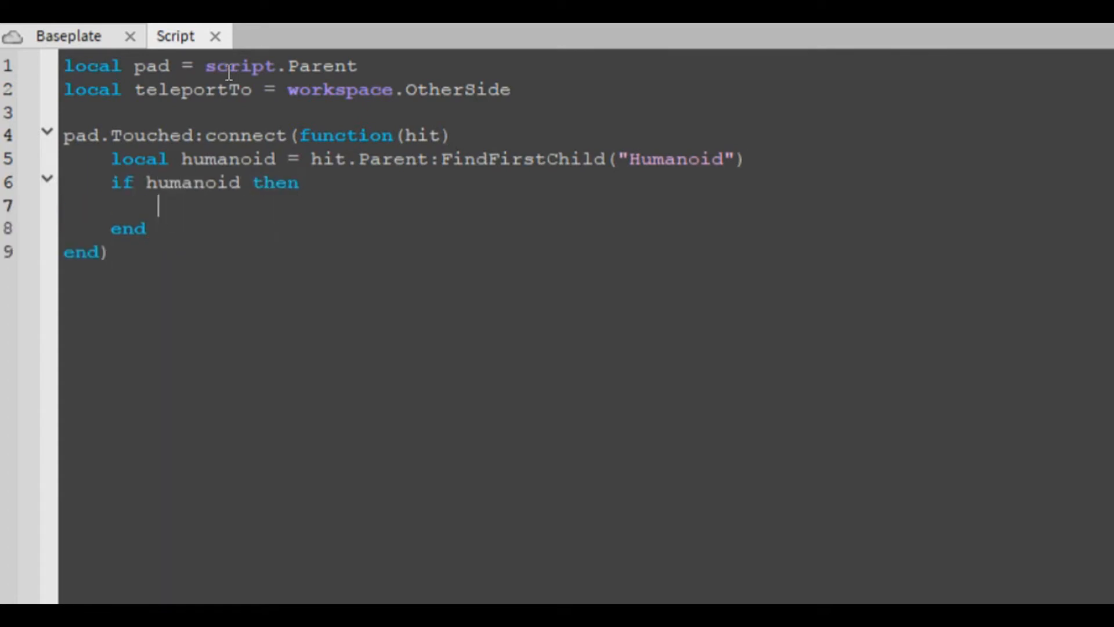
{"action": "mouse_move", "coordinate": [167, 225]}
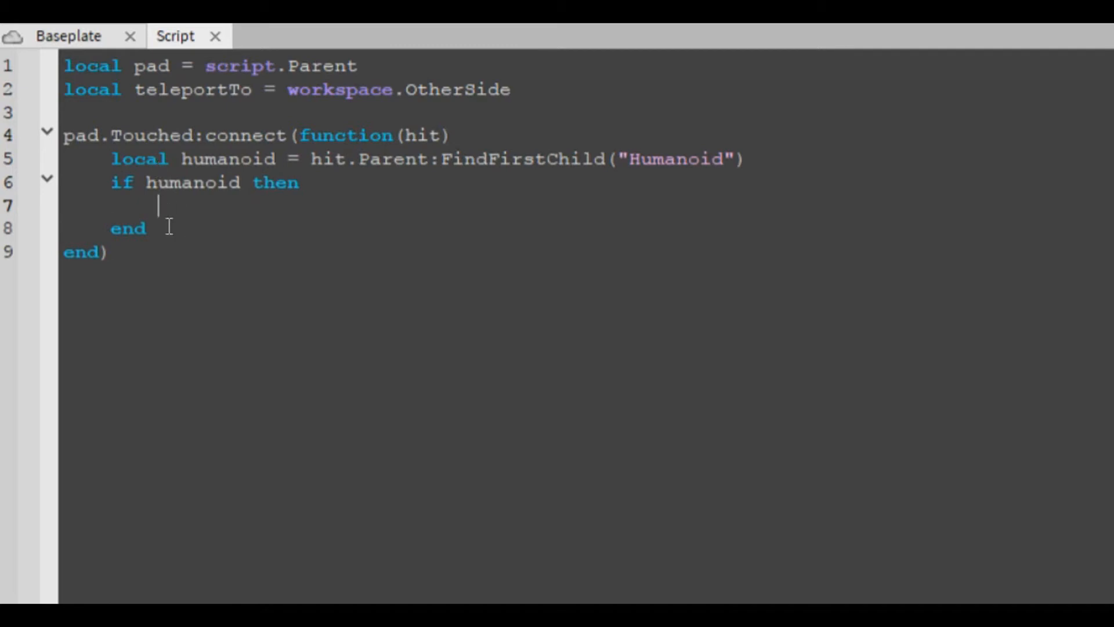
{"action": "left_click", "coordinate": [68, 35]}
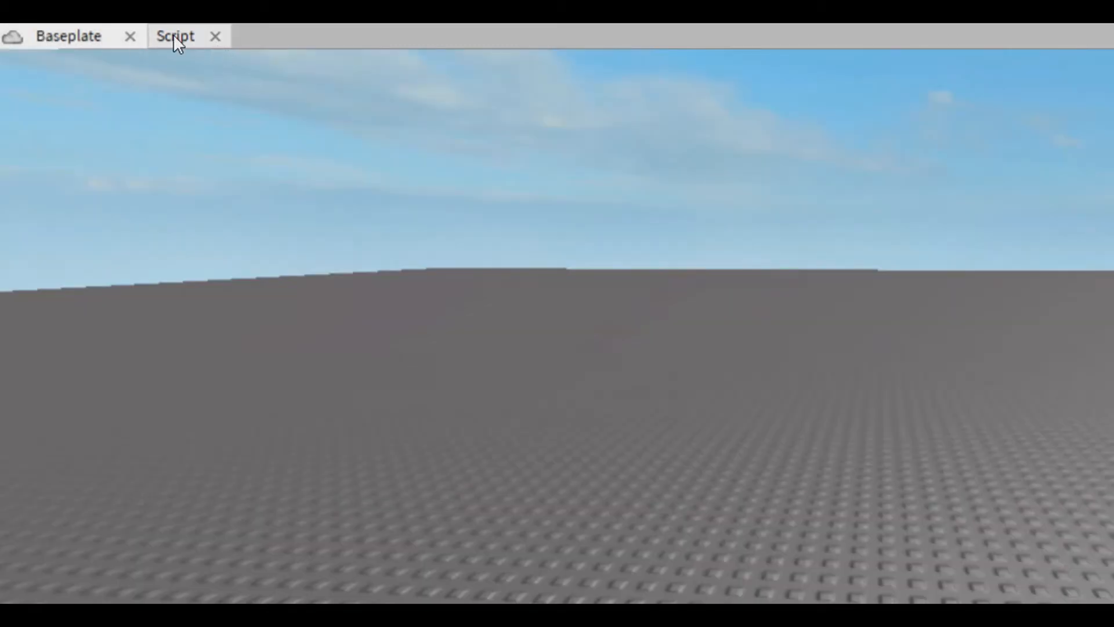
- Add a local humanoidRoot lookup of HumanoidRootPart from hit.Parent inside the Humanoid check
{"action": "left_click", "coordinate": [175, 35]}
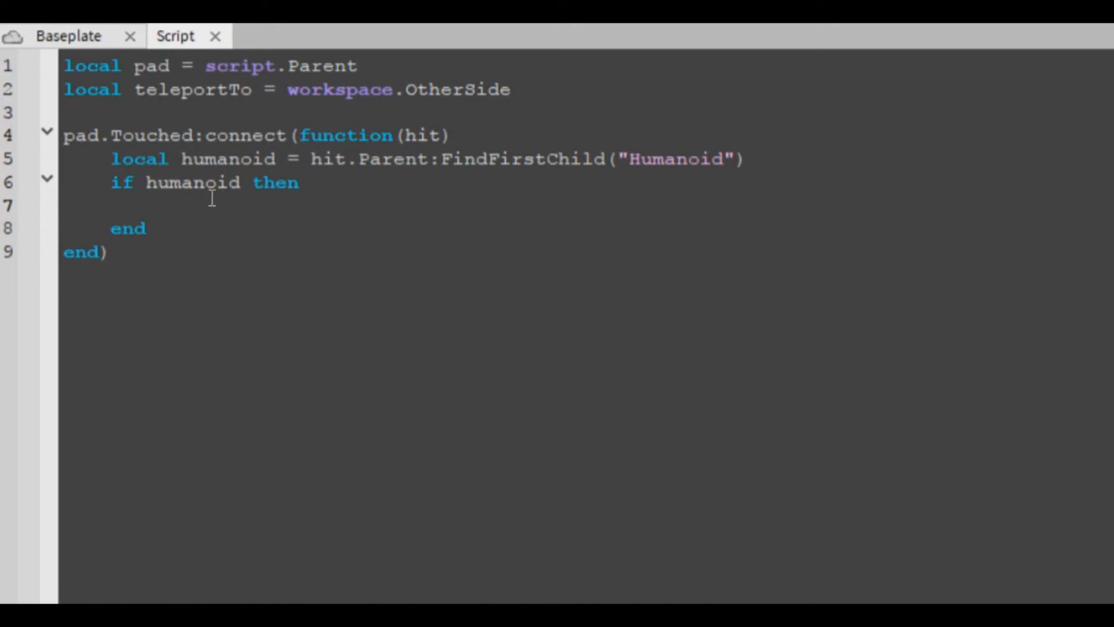
{"action": "type", "text": "l"}
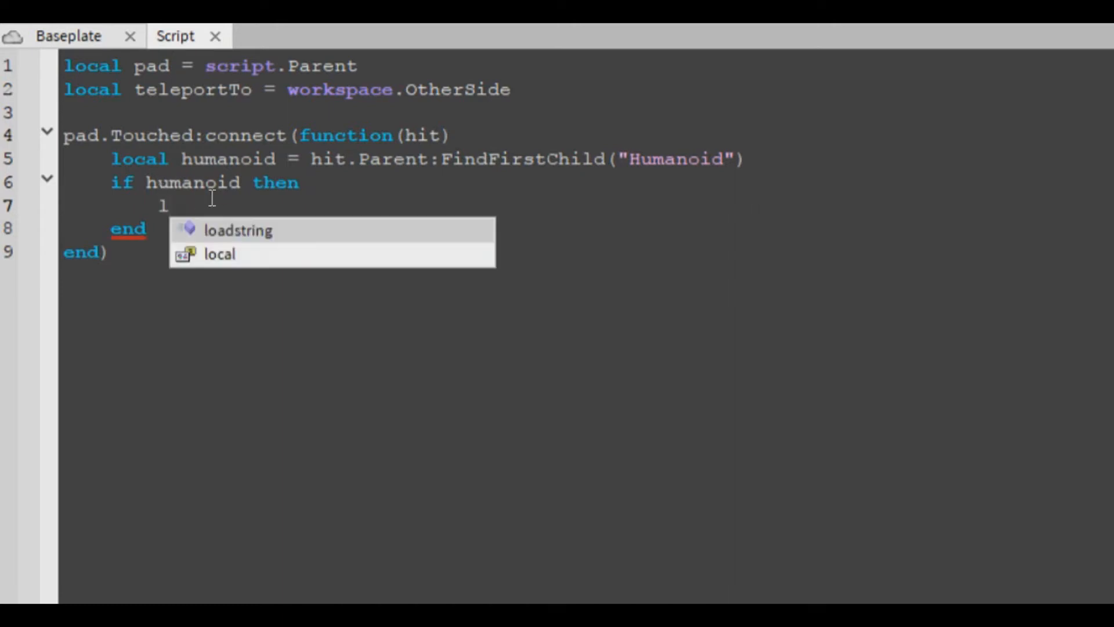
{"action": "type", "text": "ocal"}
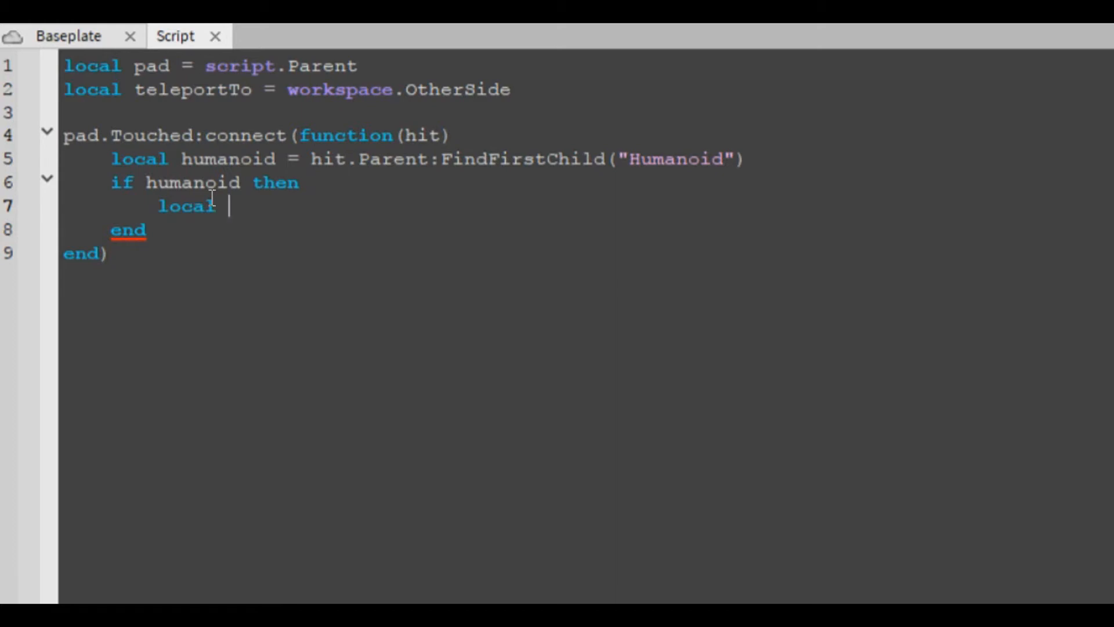
{"action": "type", "text": "humanoi"}
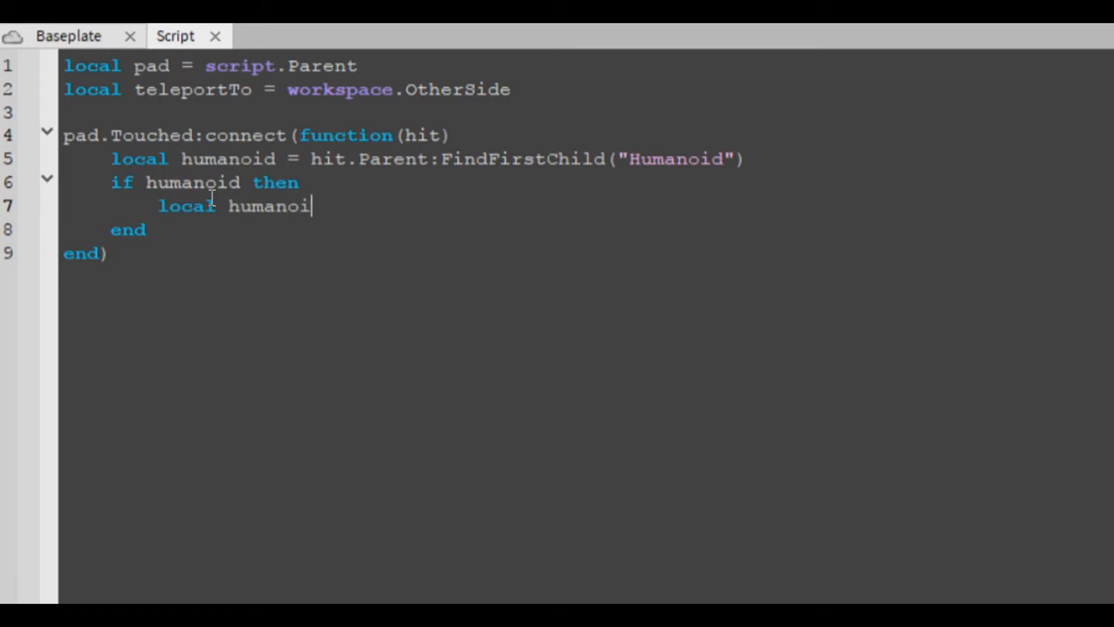
{"action": "type", "text": "dRoot"}
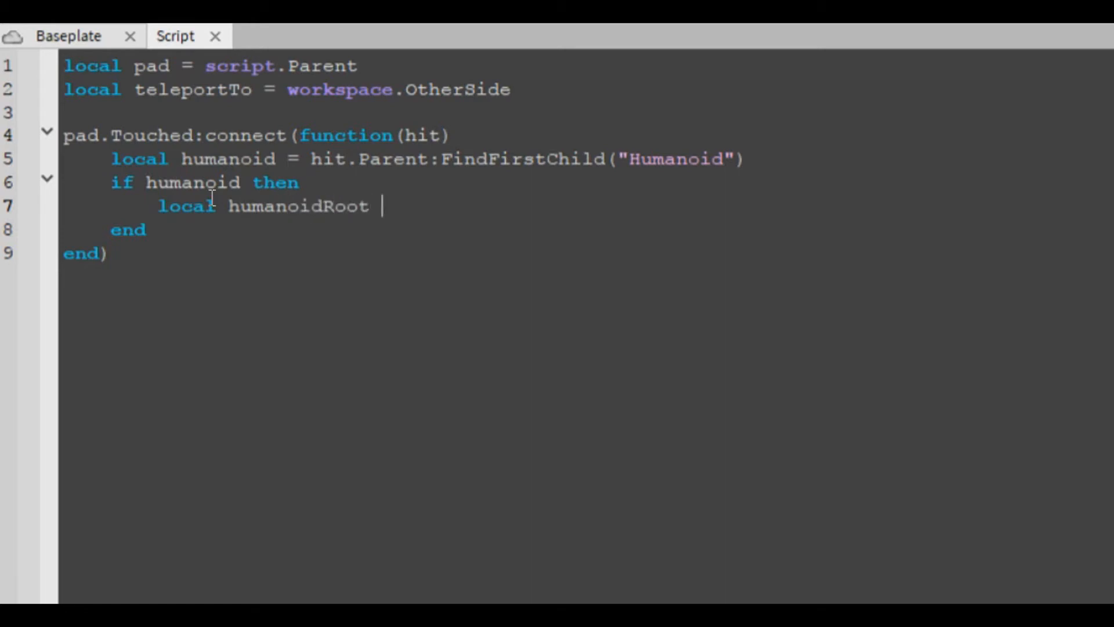
{"action": "type", "text": "= hi"}
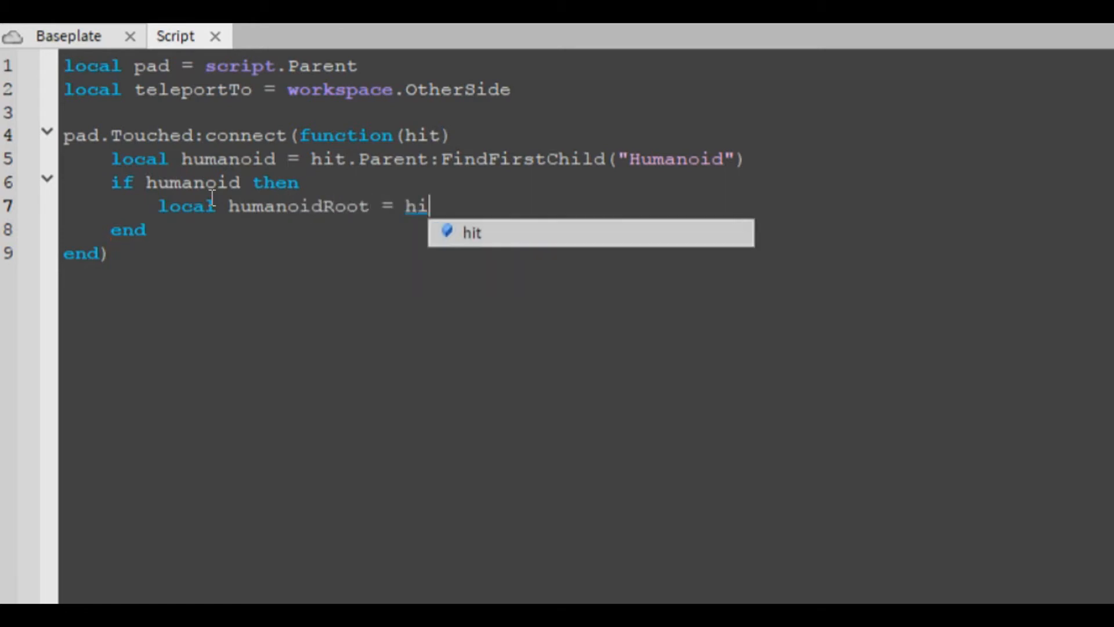
{"action": "type", "text": "t.Parent:F"}
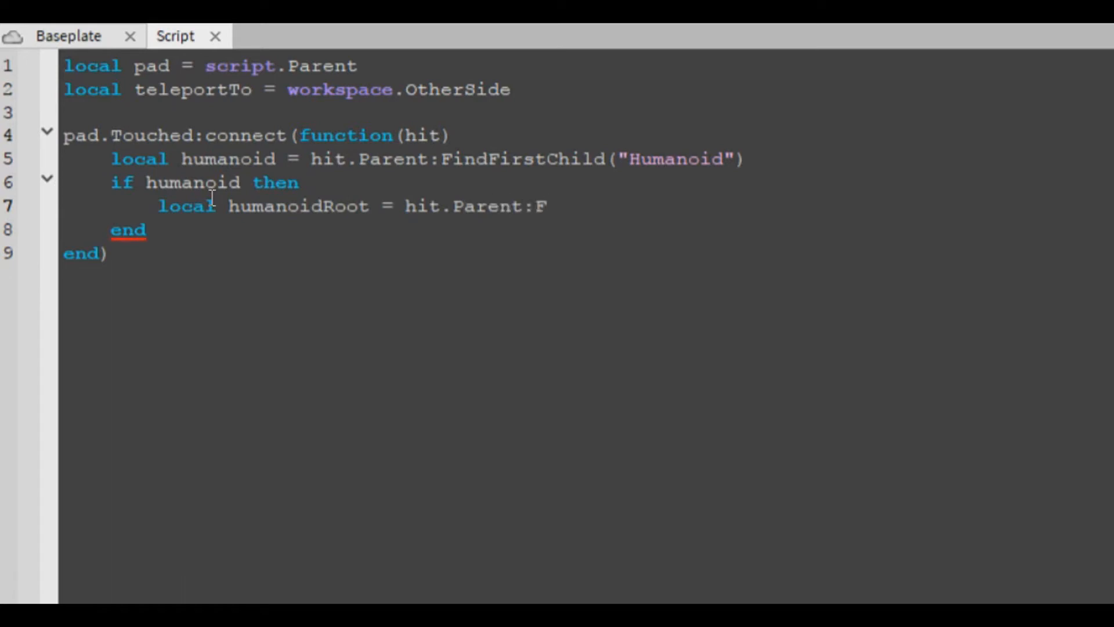
{"action": "type", "text": "indFristChild"}
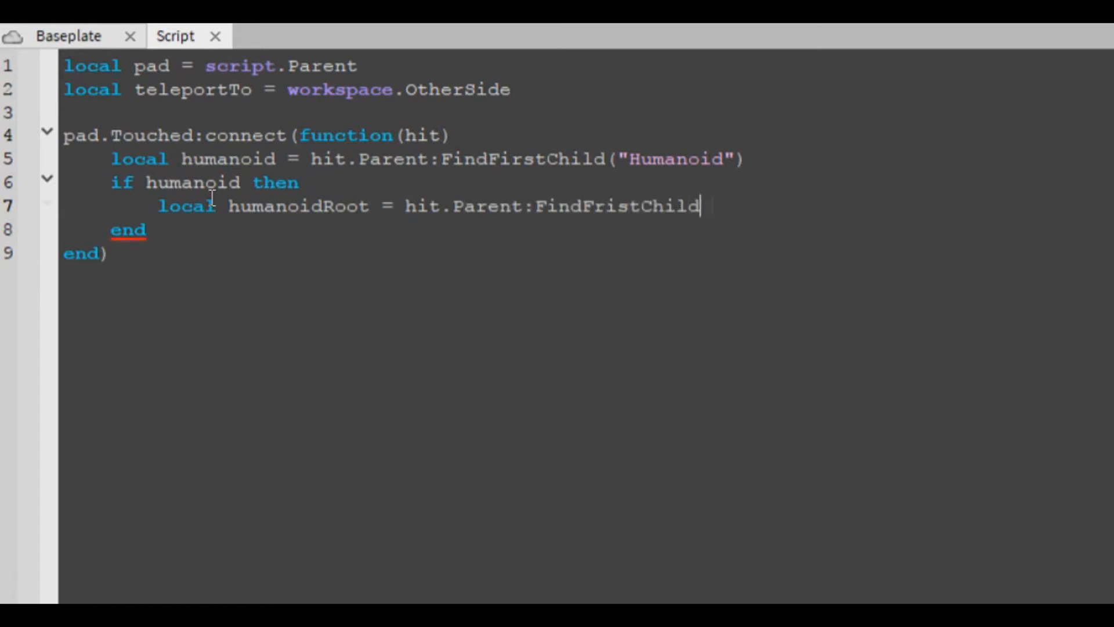
{"action": "type", "text": "(\"HumanoidRootPart"}
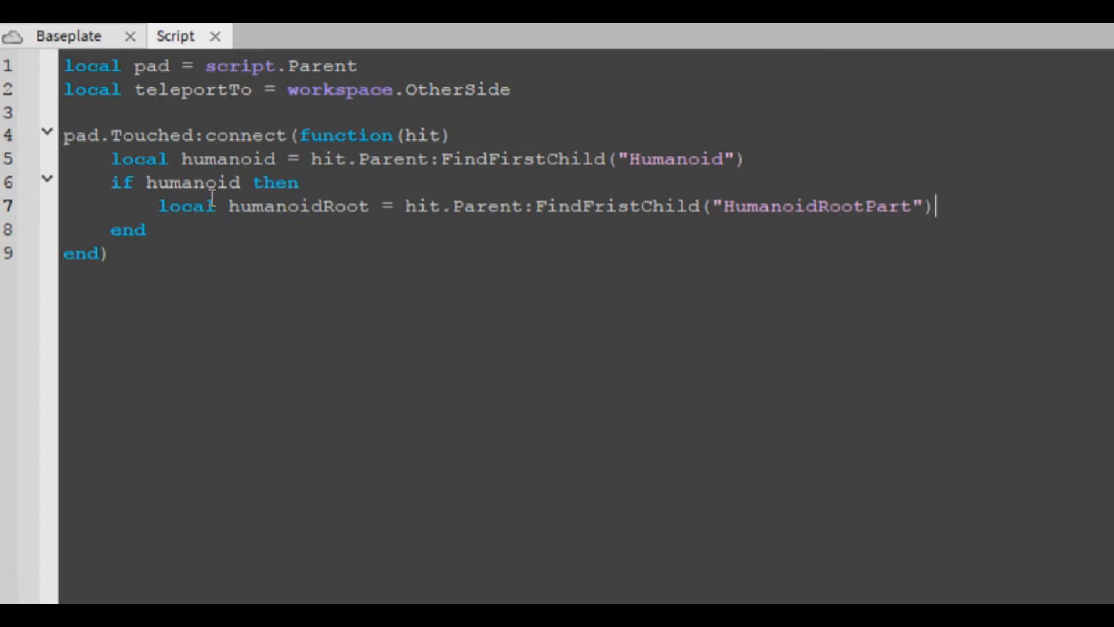
- Add an if check on humanoidRoot and set humanoidRoot.CFrame = teleportTo.CFrame
{"action": "type", "text": "if humanoidRoo"}
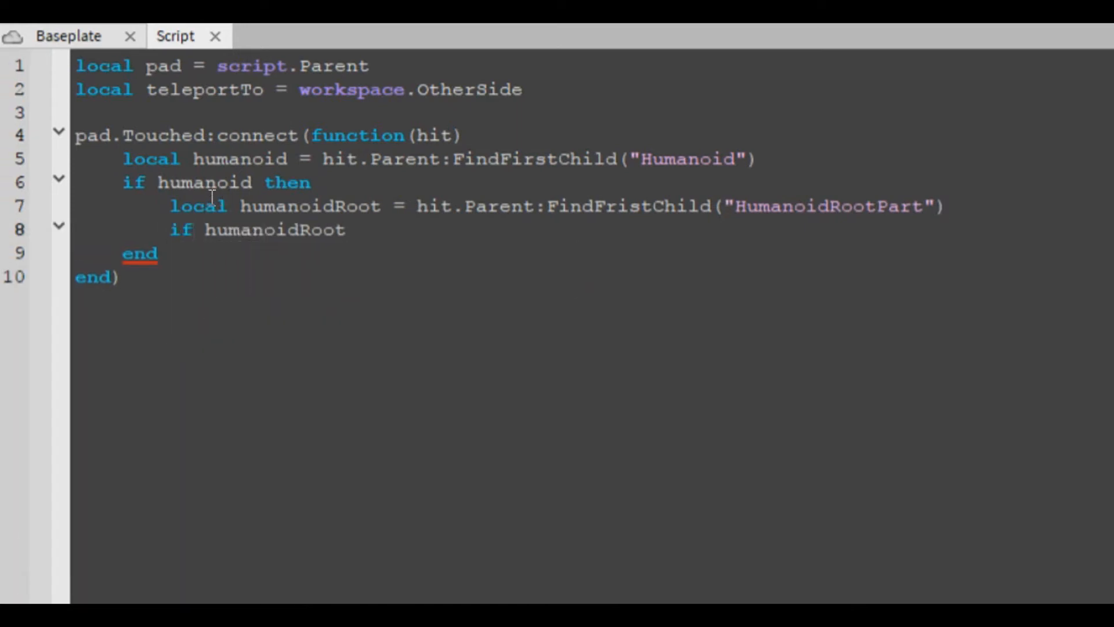
{"action": "type", "text": "then"}
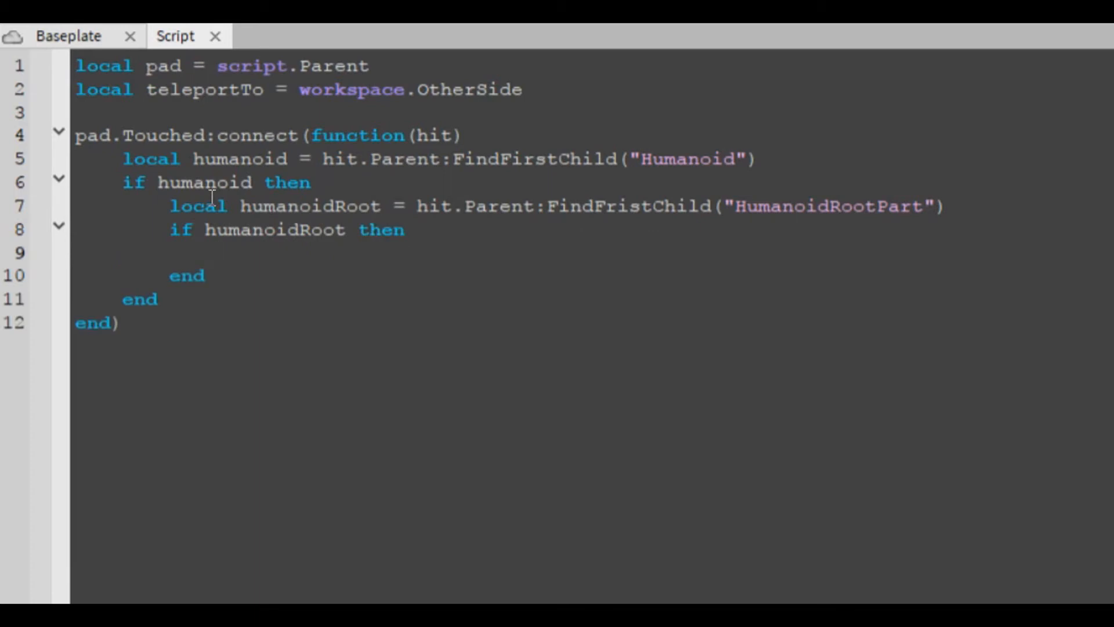
{"action": "type", "text": "humanoidRoot.C"}
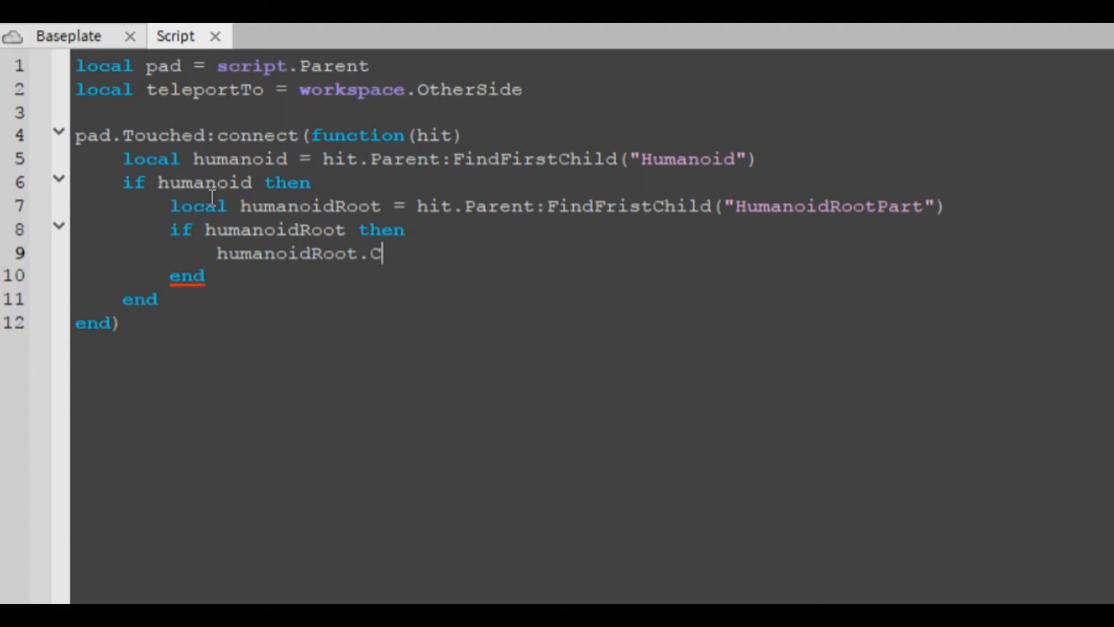
{"action": "type", "text": "Frame"}
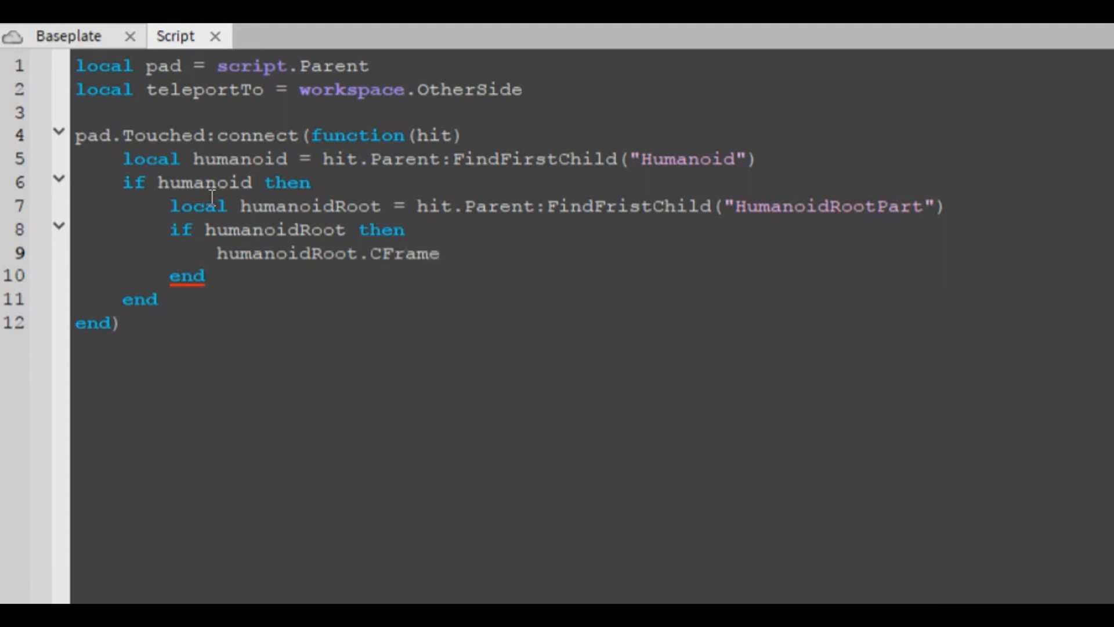
{"action": "type", "text": "= tot"}
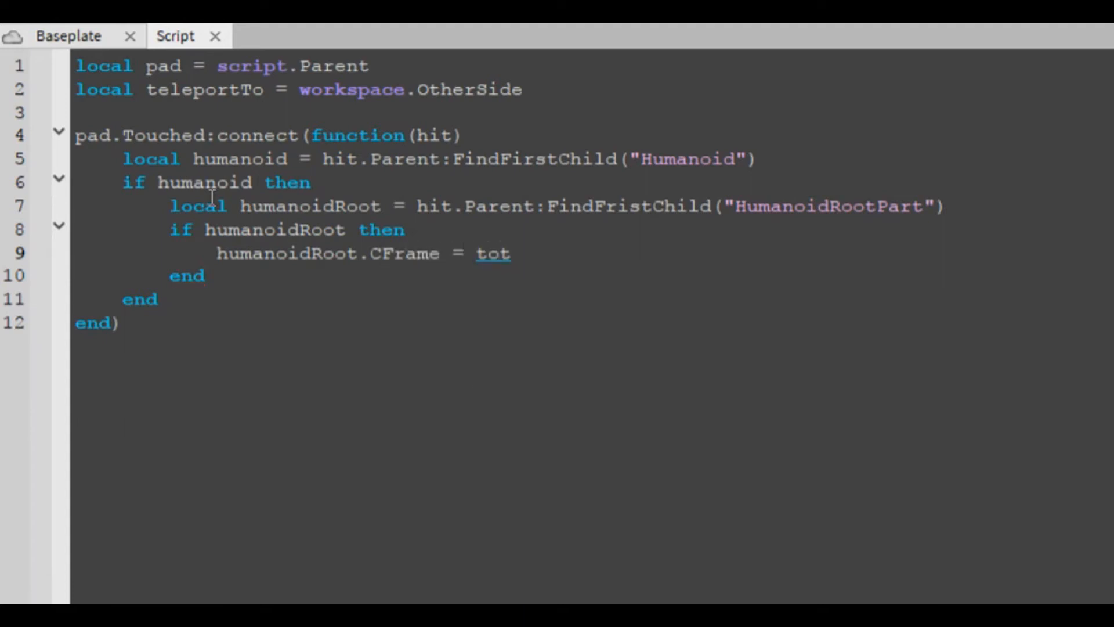
{"action": "type", "text": "teleportTo"}
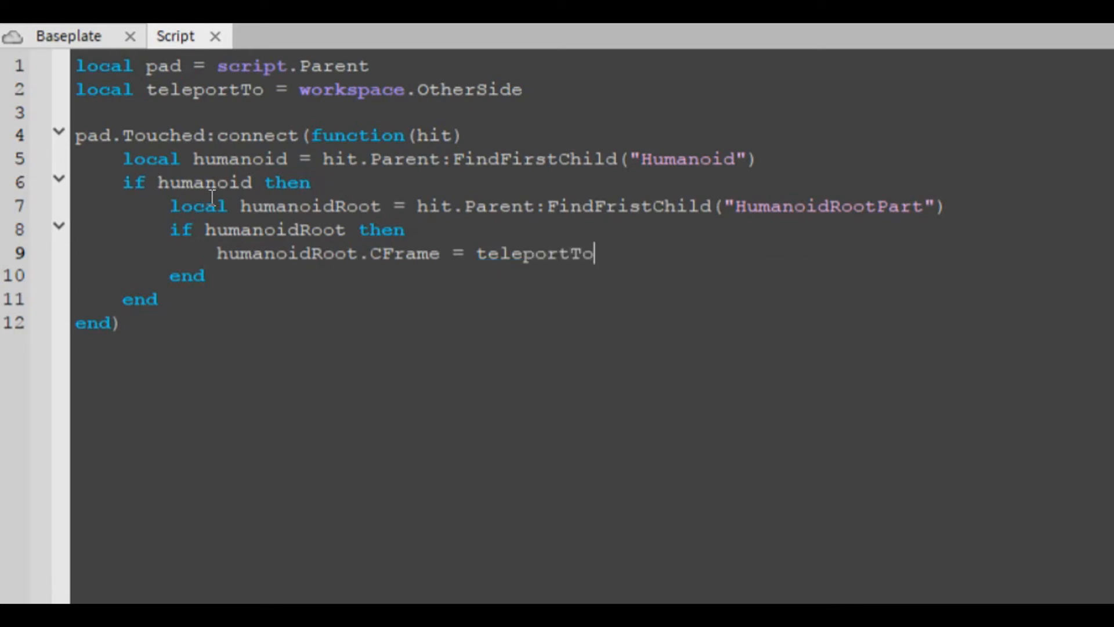
{"action": "type", "text": ".CFrame"}
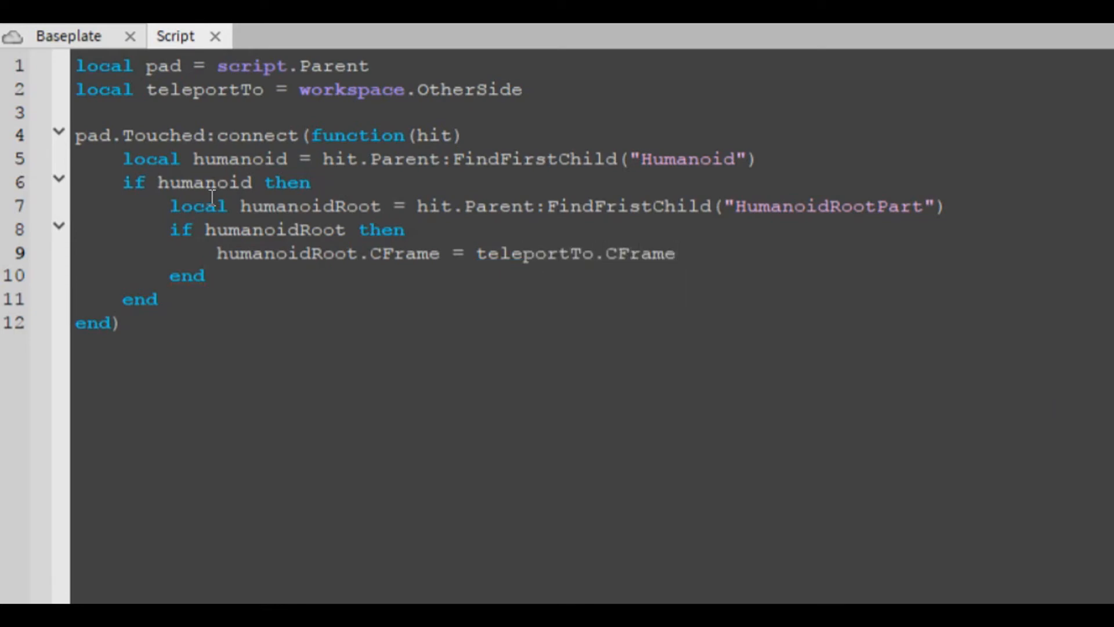
{"action": "mouse_move", "coordinate": [353, 261]}
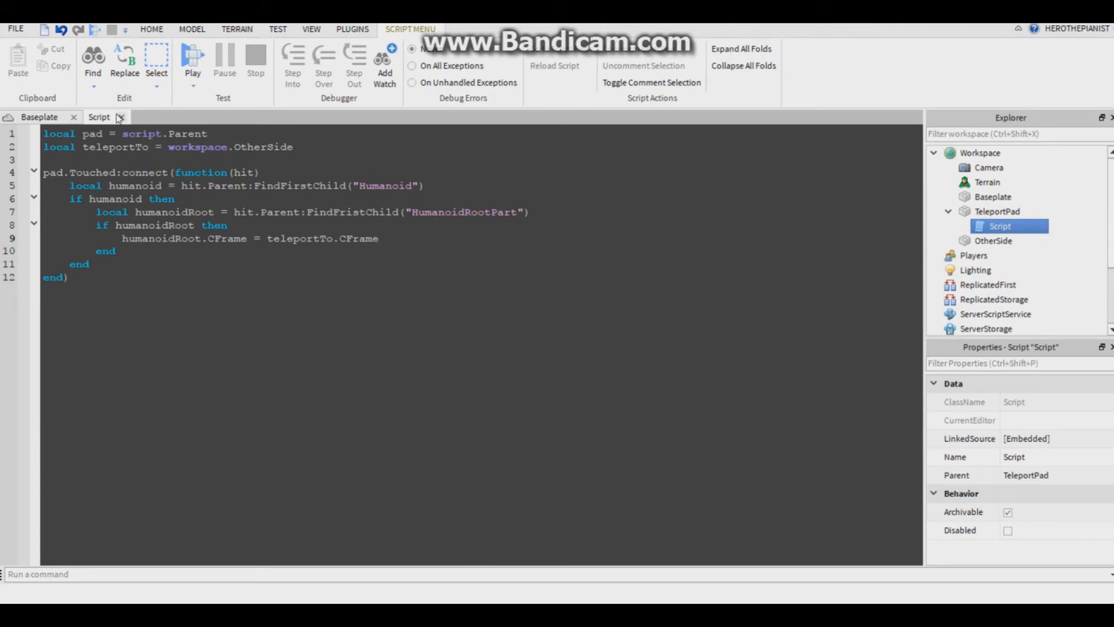
- Close the script and playtest, walking the character onto the cyan pad
{"action": "left_click", "coordinate": [278, 29]}
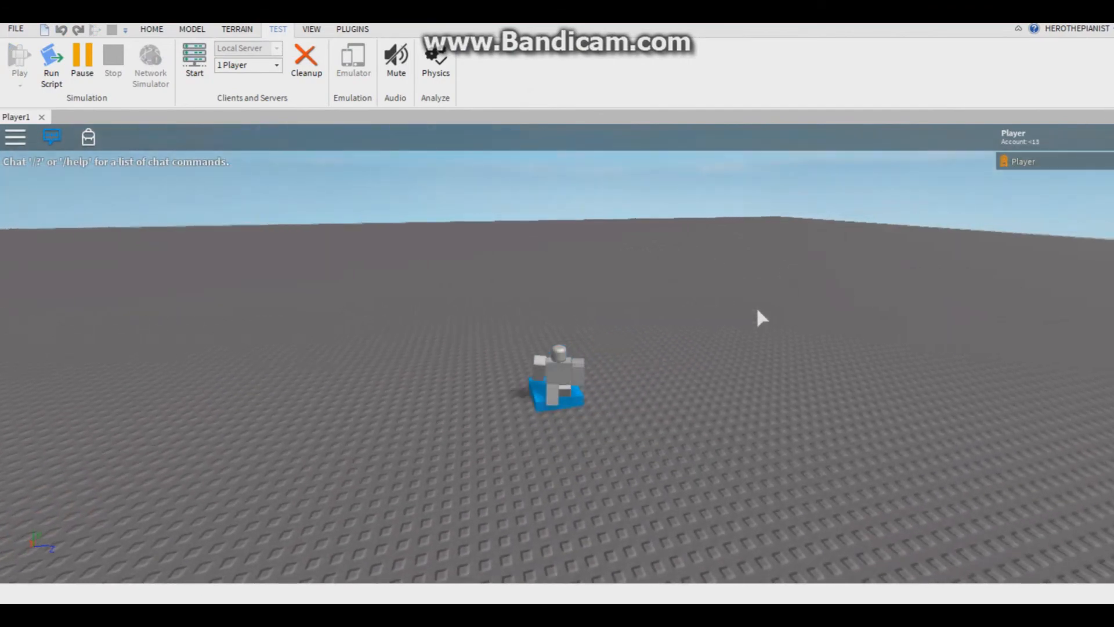
{"action": "left_click", "coordinate": [311, 29]}
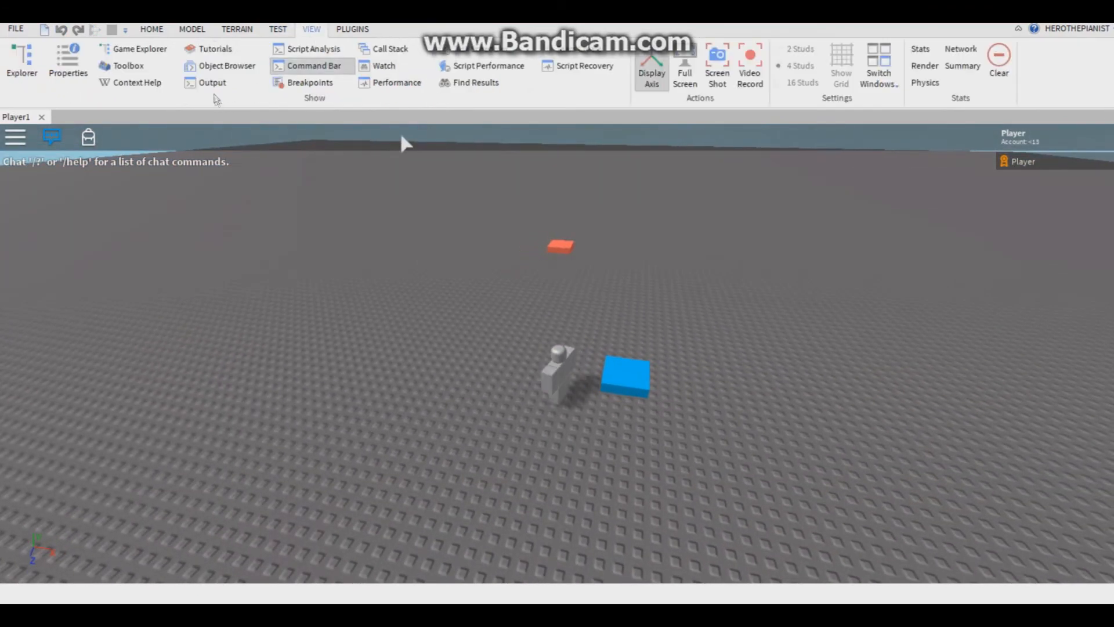
{"action": "left_click", "coordinate": [212, 82]}
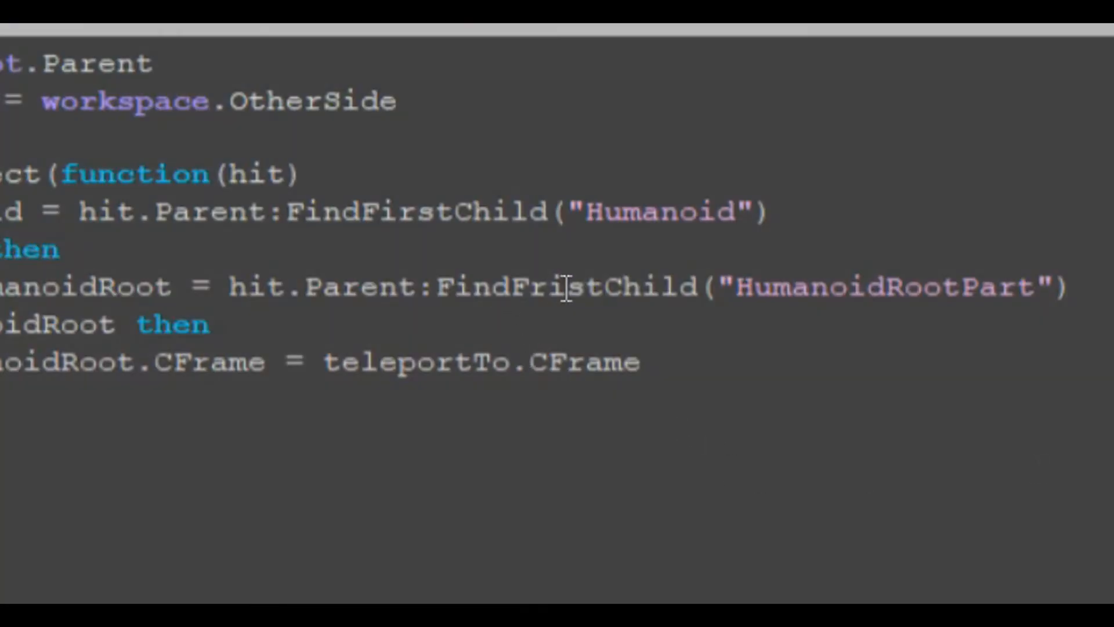
- Replace the misspelled FindFristChild on line 7 with FindFirstChild
{"action": "double_click", "coordinate": [564, 288]}
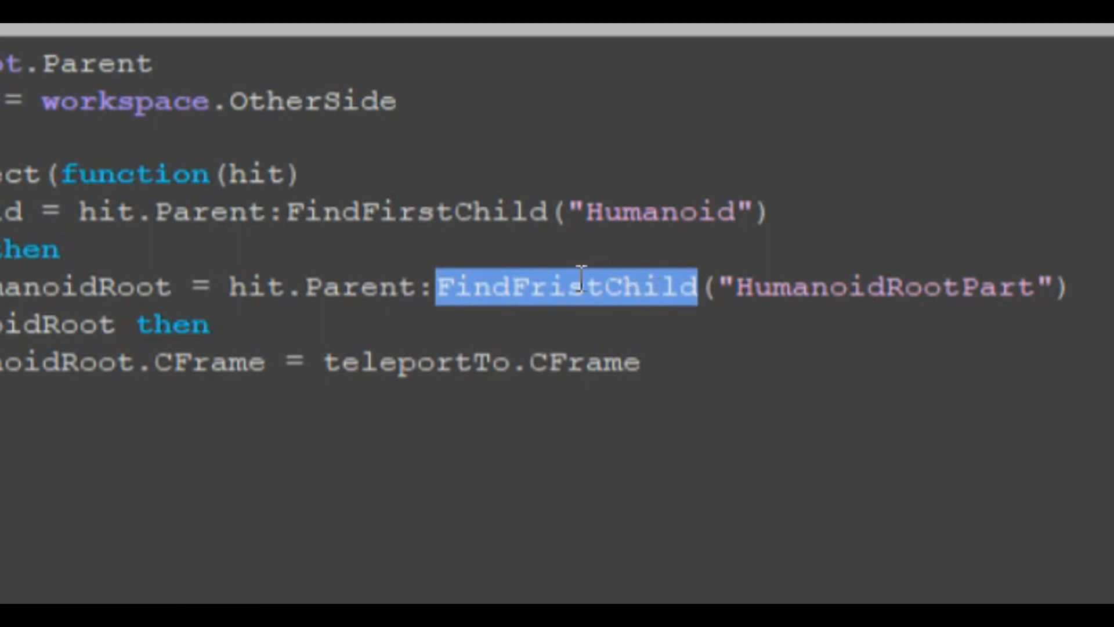
{"action": "type", "text": "FindFirstChild"}
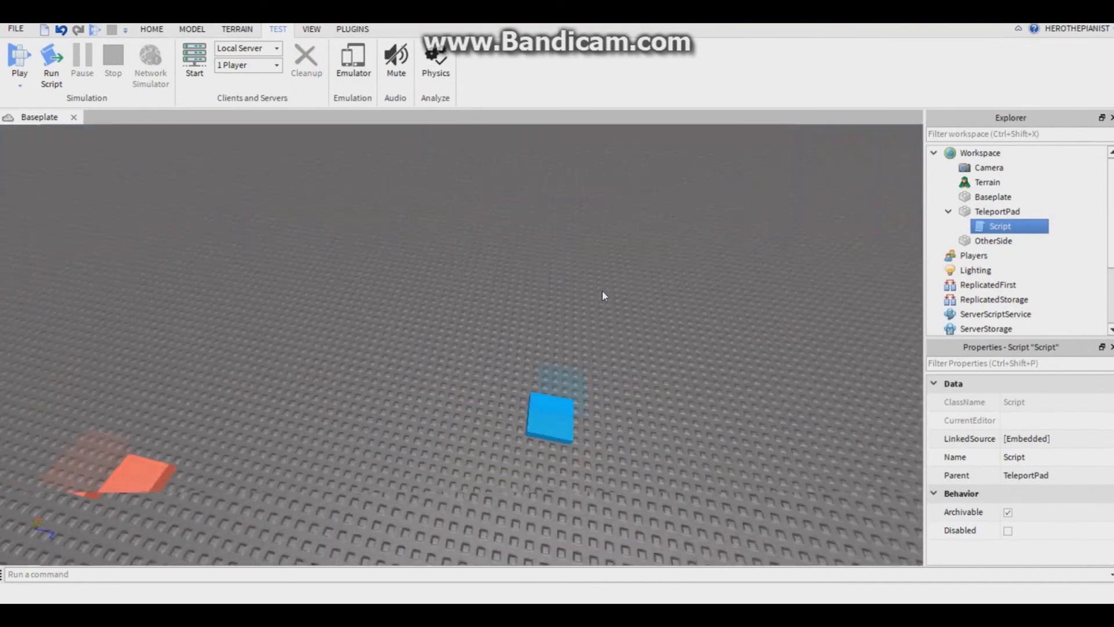
- Duplicate the pads into a green TeleportPad and a Dirt-brown OtherSide2, and open the copy's script
{"action": "left_click", "coordinate": [997, 211]}
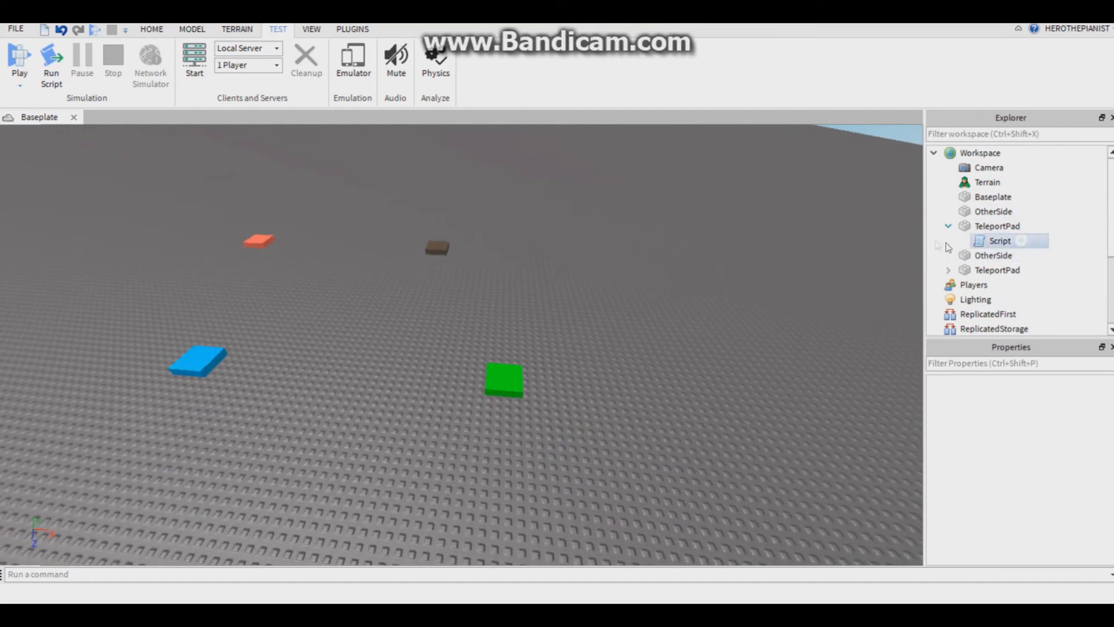
{"action": "left_click", "coordinate": [993, 211]}
{"action": "type", "text": "2"}
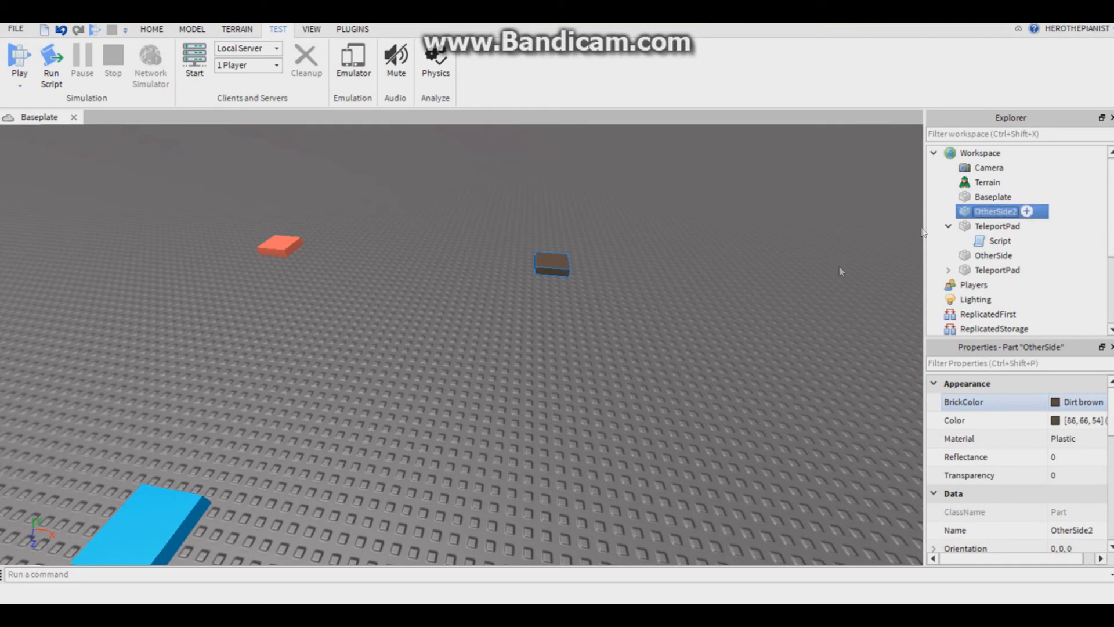
{"action": "left_click", "coordinate": [997, 269]}
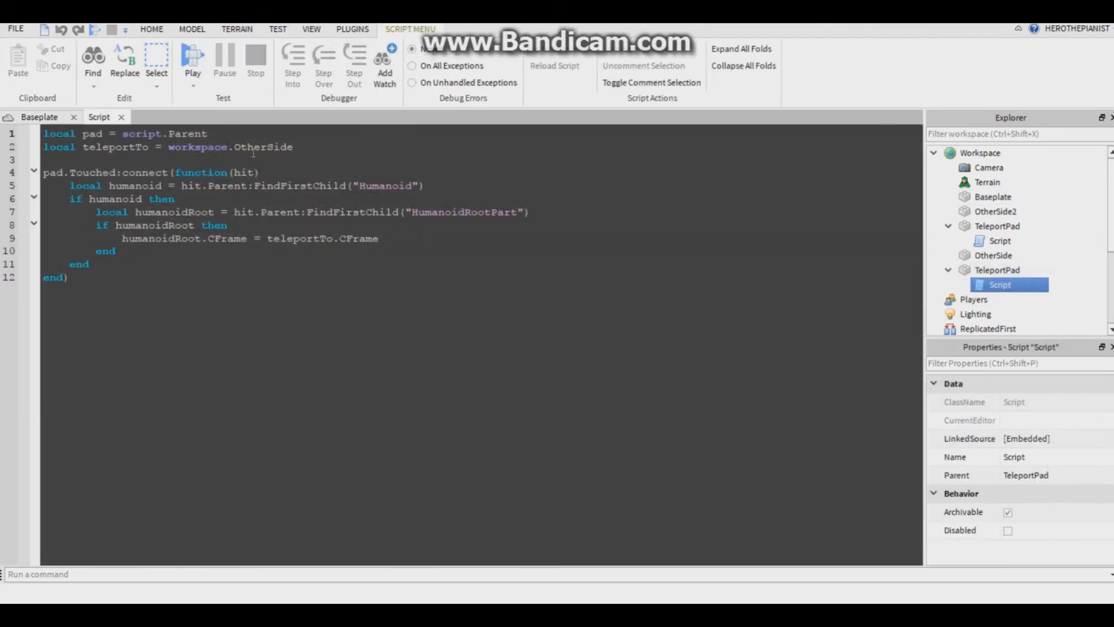
{"action": "double_click", "coordinate": [263, 146]}
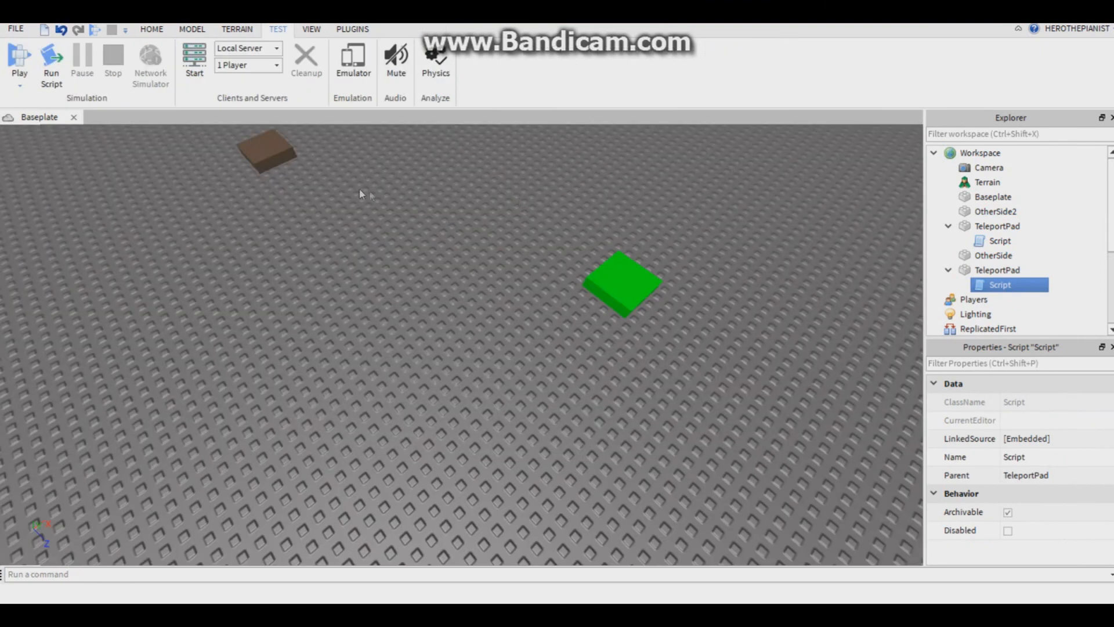
- Multi-select OtherSide2, both TeleportPads and OtherSide to edit their shared properties
{"action": "left_click", "coordinate": [996, 211]}
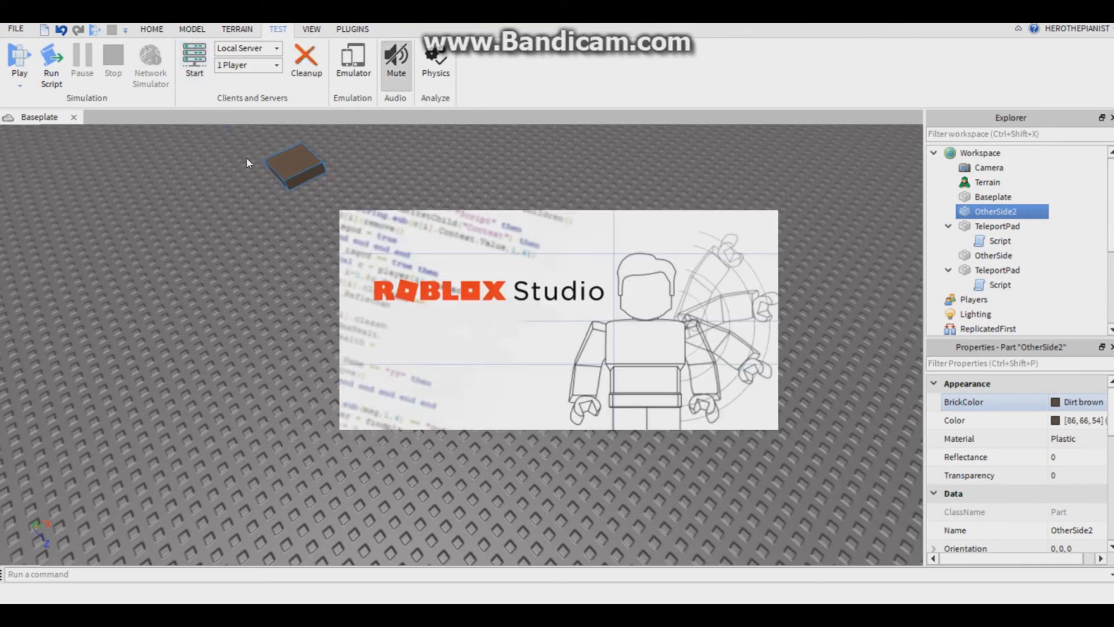
{"action": "left_click", "coordinate": [194, 64]}
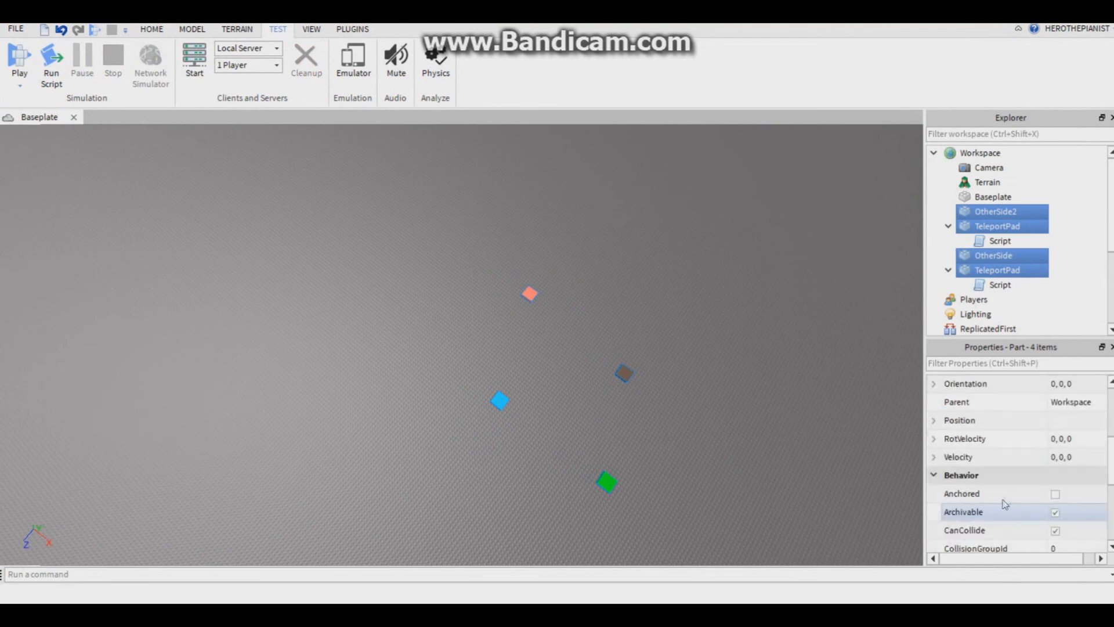
- Tick Anchored under Behavior for the four selected teleport pad parts
{"action": "scroll", "scroll_direction": "down", "scroll_amount": 3}
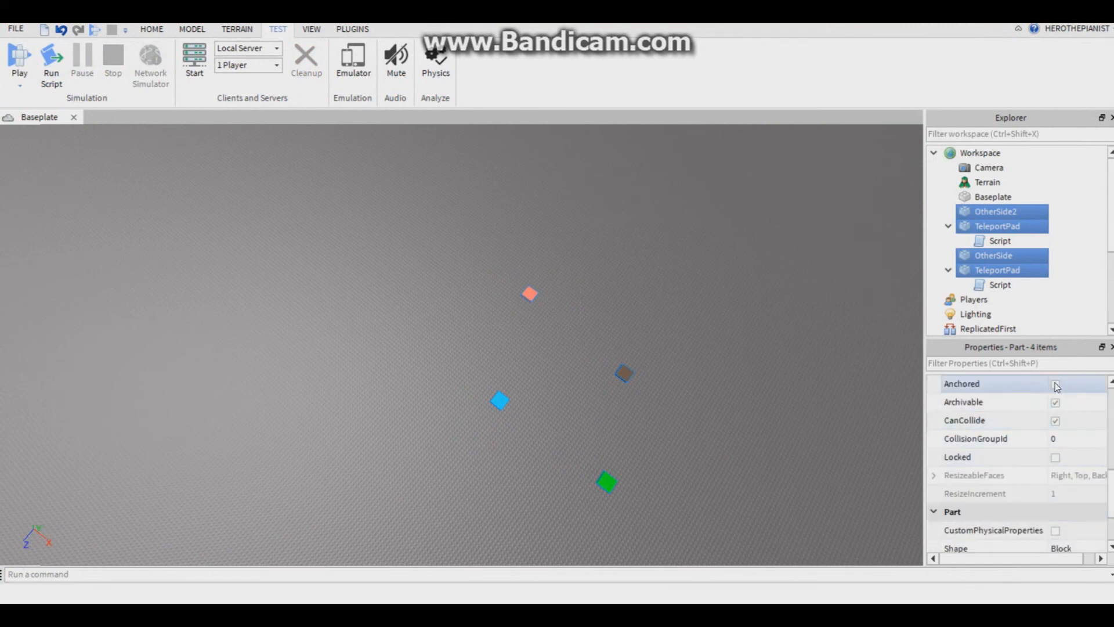
{"action": "left_click", "coordinate": [529, 335]}
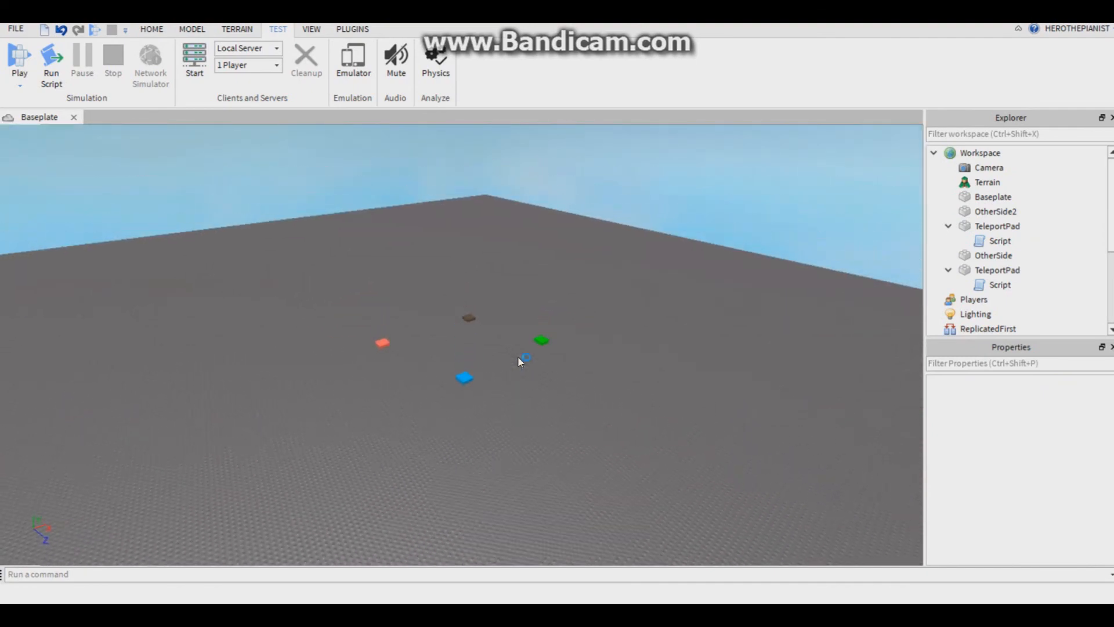
{"action": "mouse_move", "coordinate": [535, 393]}
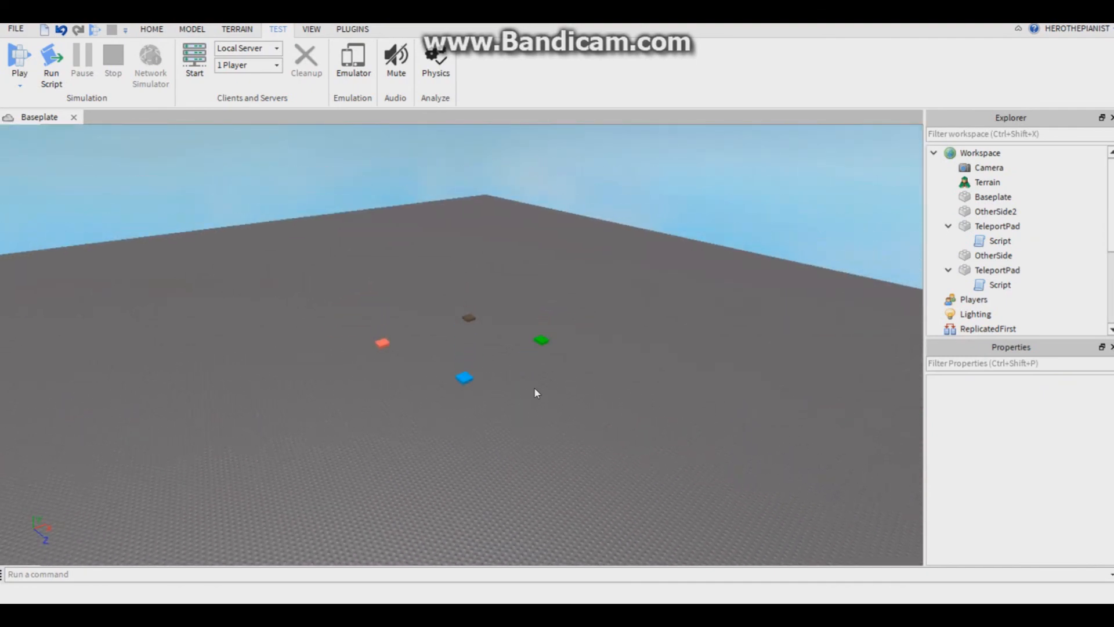
{"action": "mouse_move", "coordinate": [573, 318]}
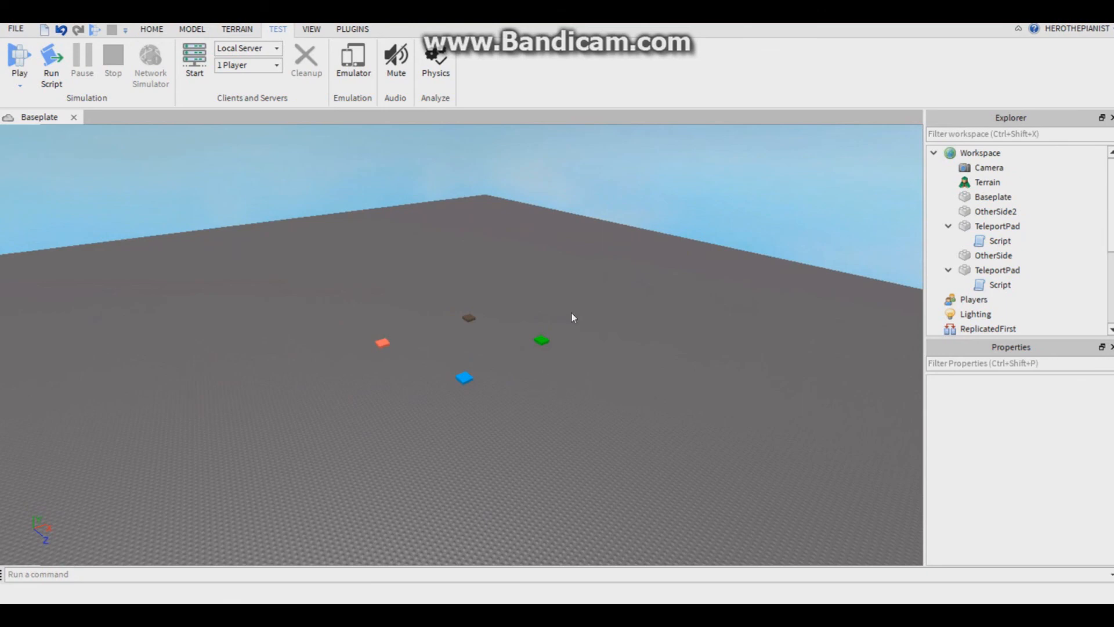